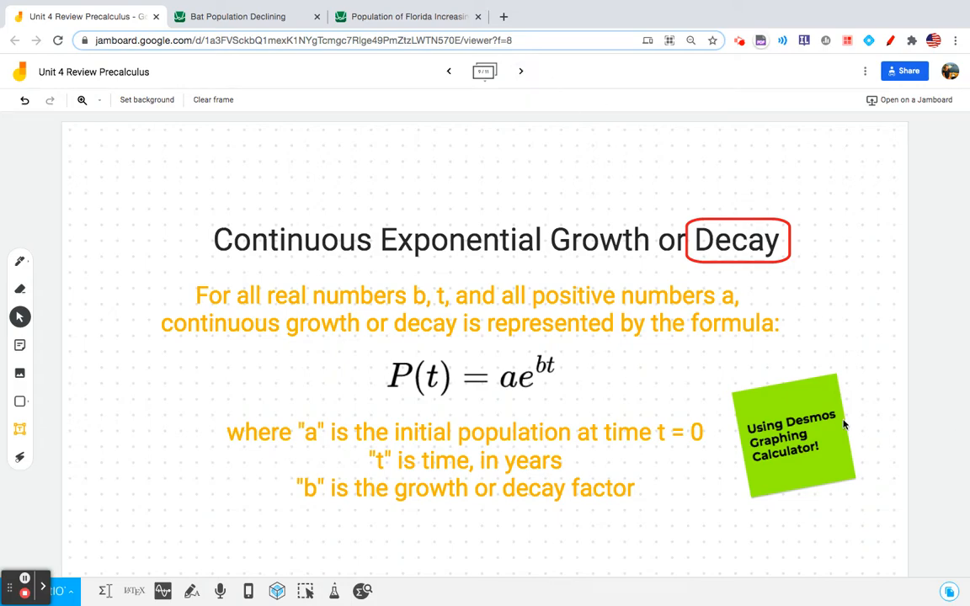
mouse_move(854, 492)
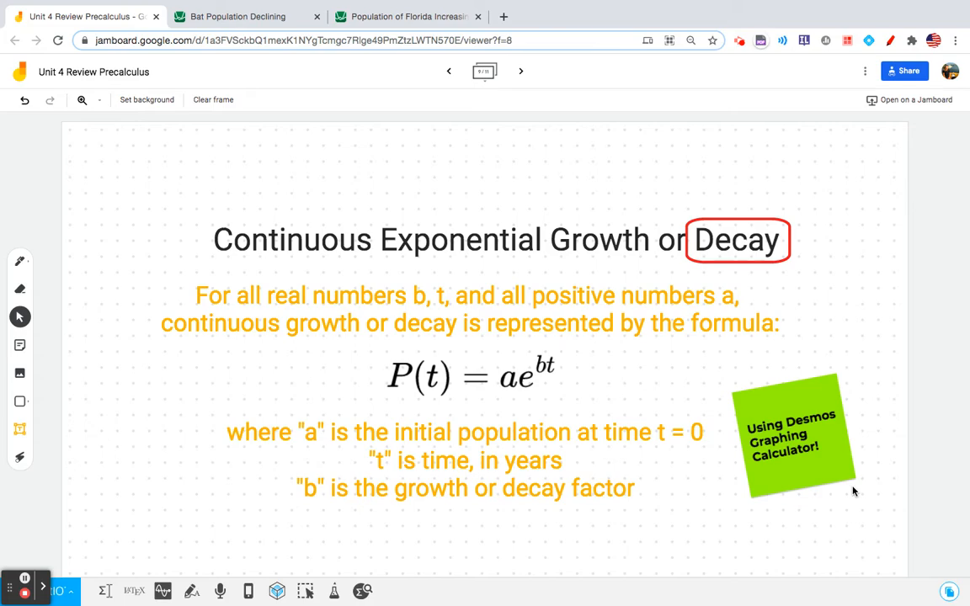
mouse_move(390, 270)
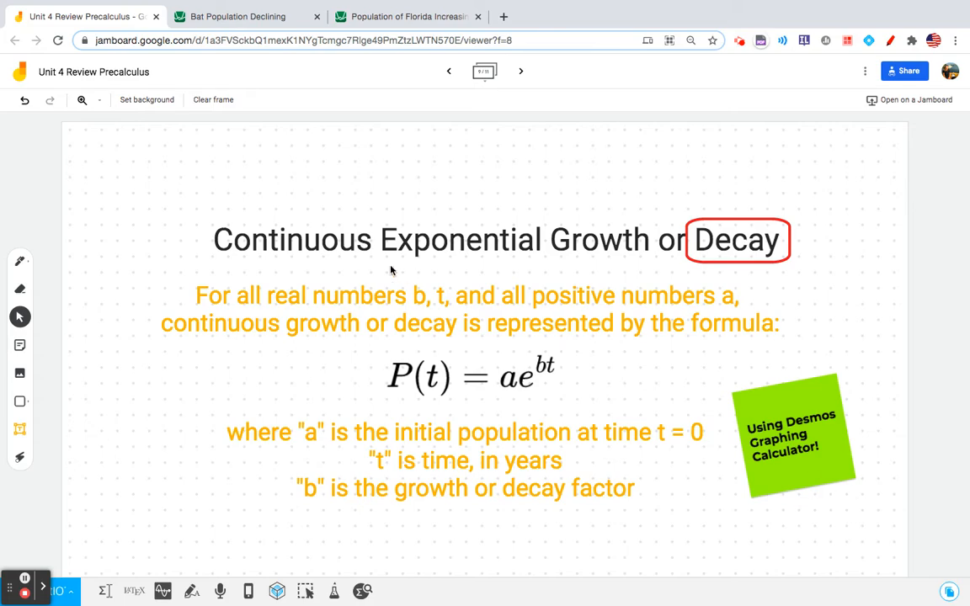
Step between the decay formula frame and the bat population problem frame, ending on the bat problem
left_click(521, 71)
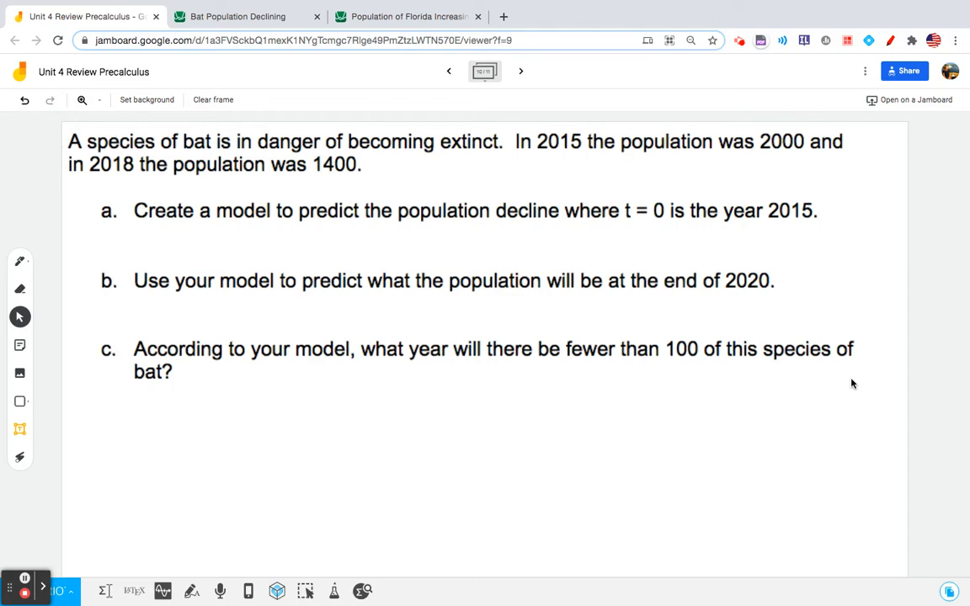
mouse_move(563, 144)
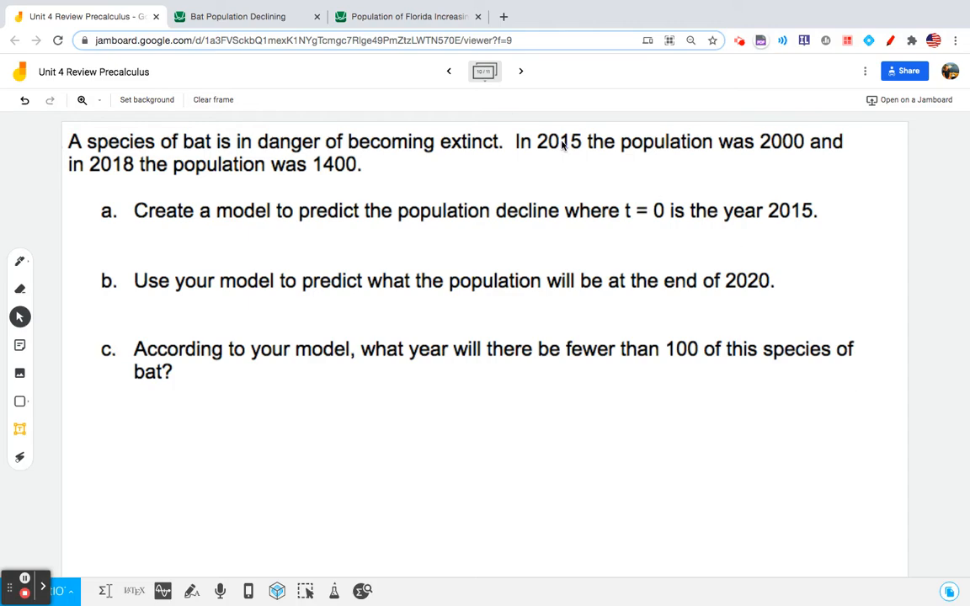
left_click(448, 71)
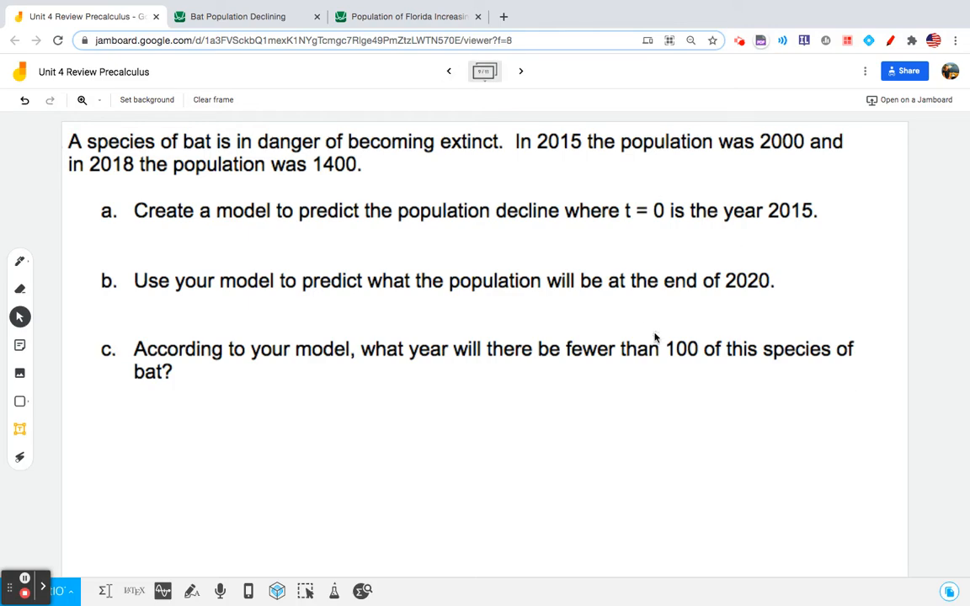
left_click(520, 71)
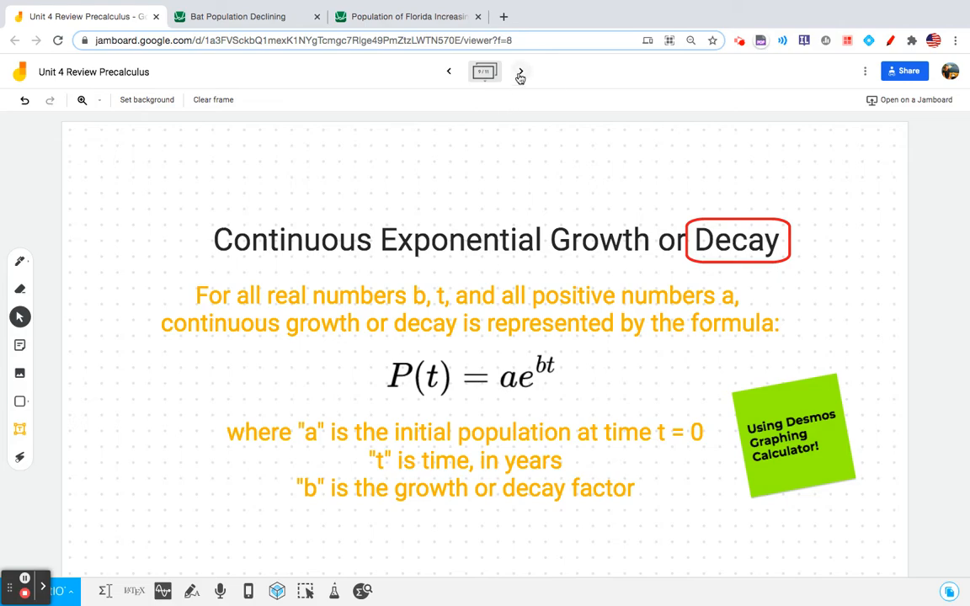
left_click(519, 71)
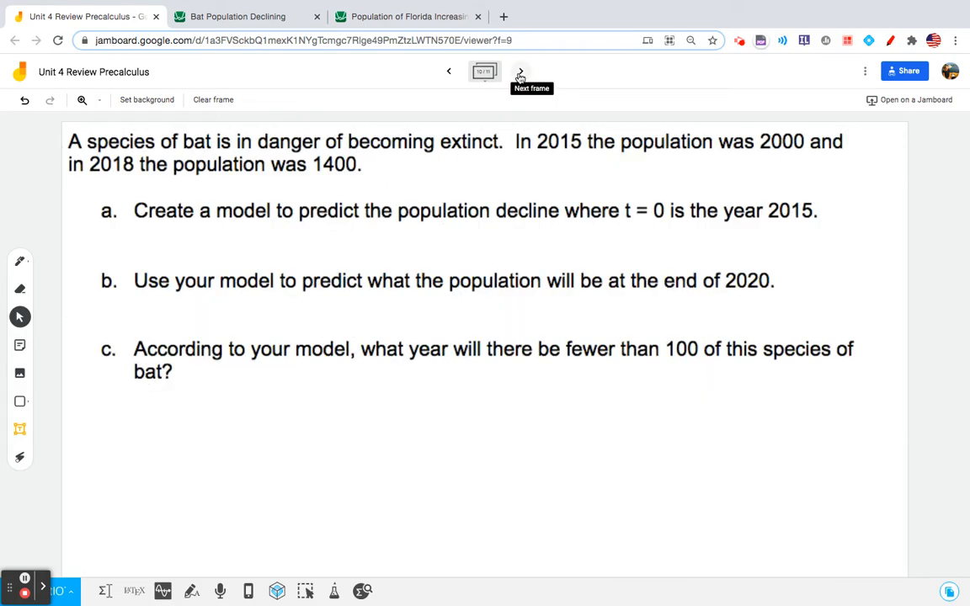
mouse_move(151, 480)
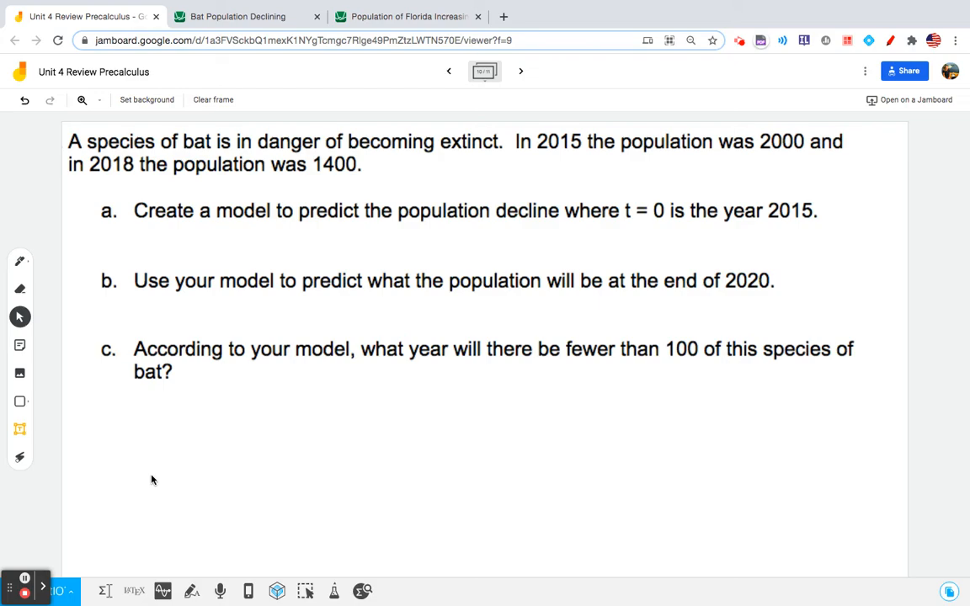
mouse_move(610, 201)
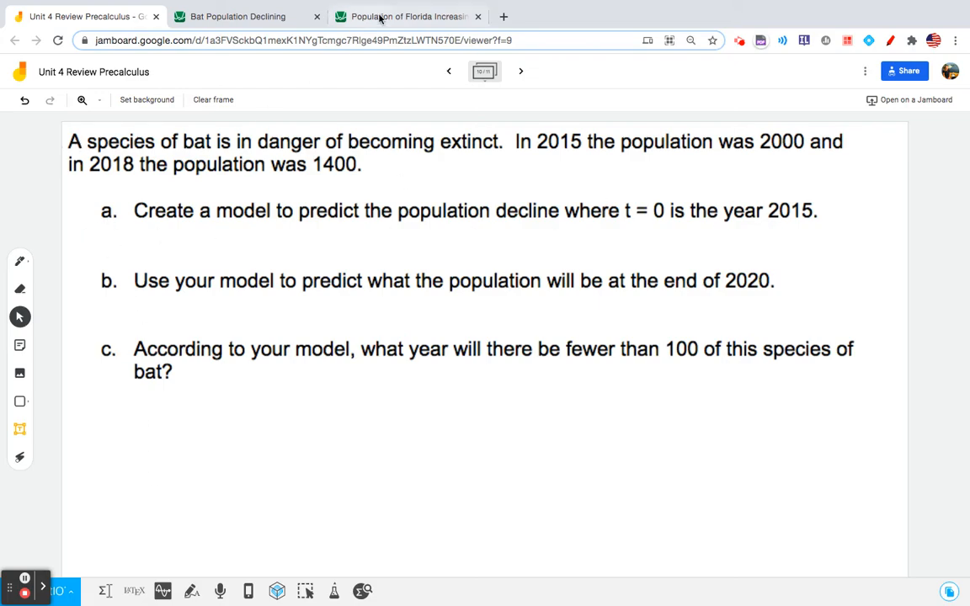
Switch to the Bat Population Declining Desmos tab showing the problem notes and empty table
left_click(239, 17)
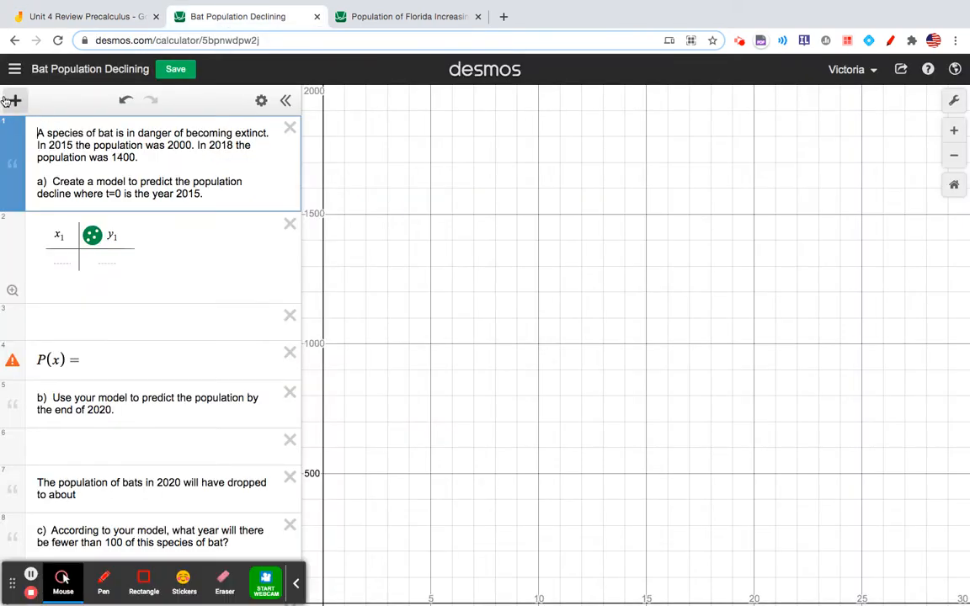
left_click(13, 101)
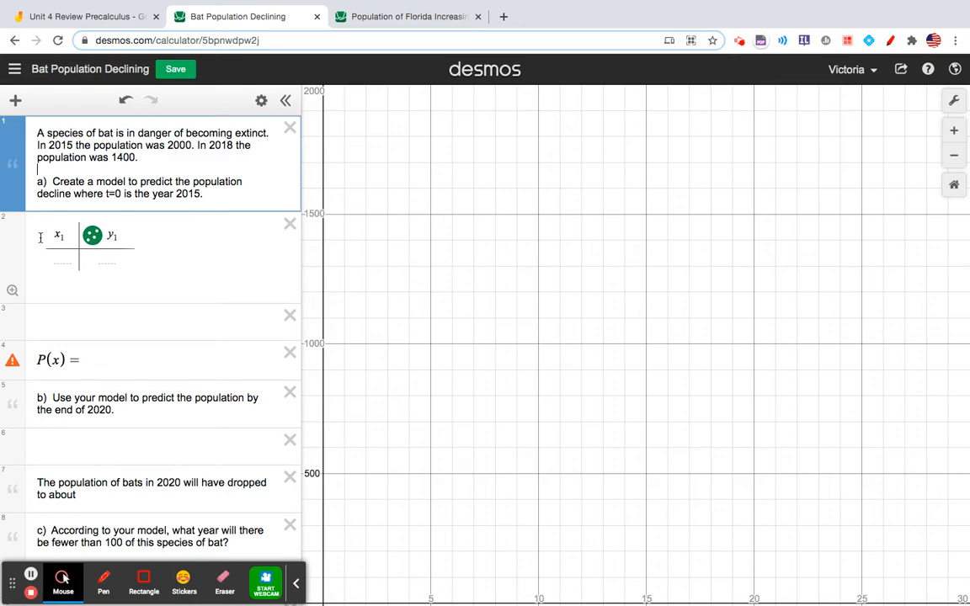
mouse_move(111, 273)
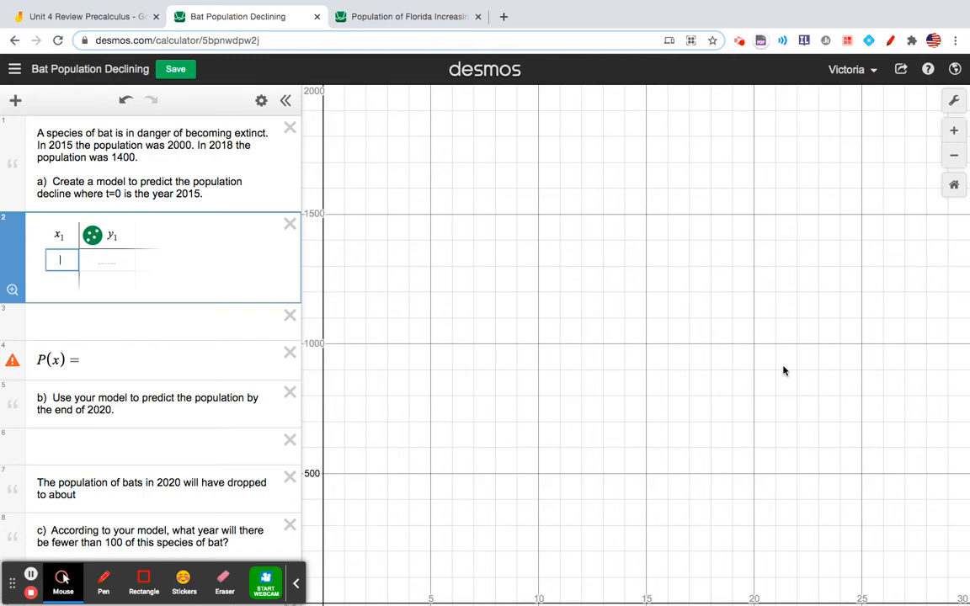
mouse_move(954, 101)
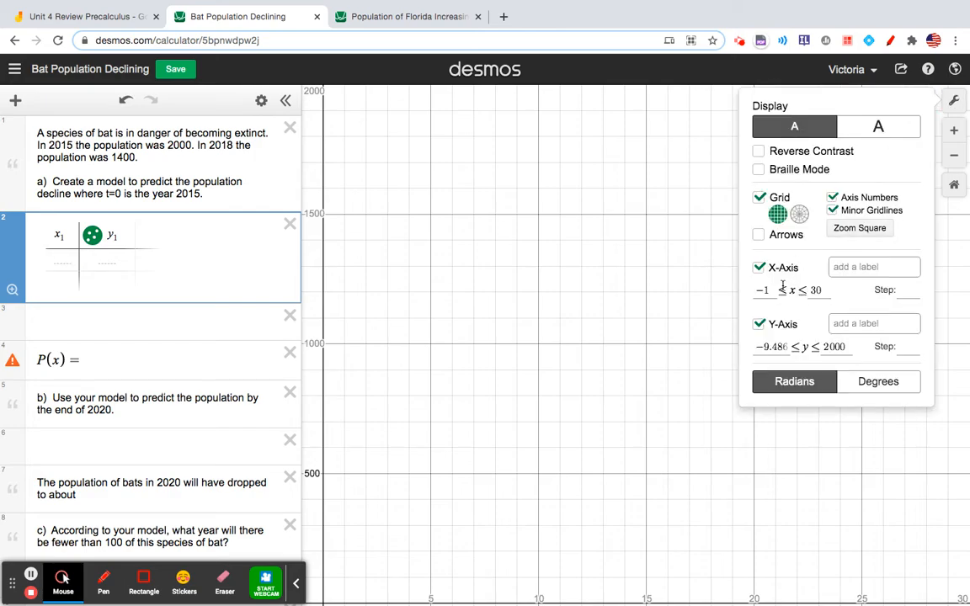
mouse_move(358, 578)
type("−2")
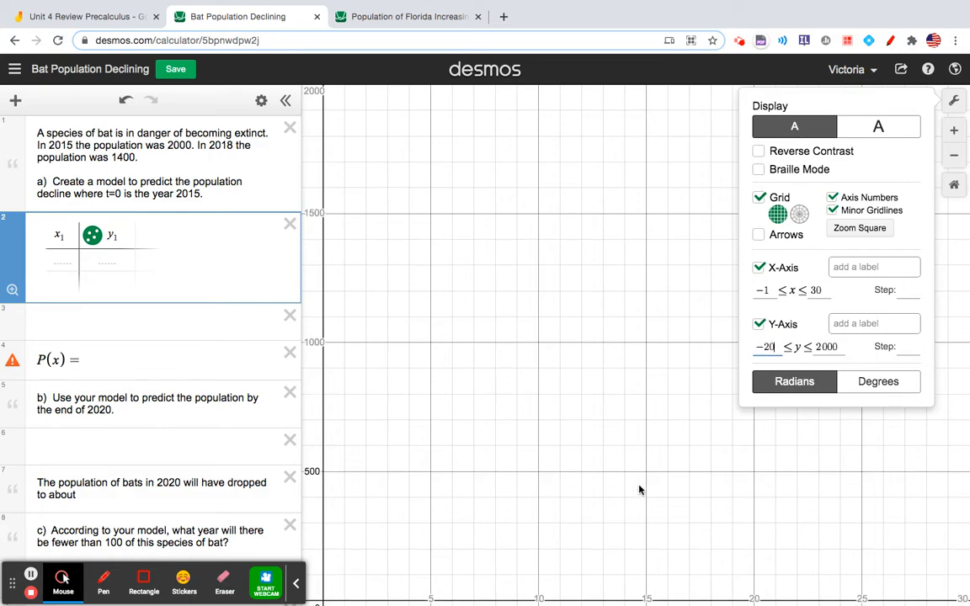
Enter the graph window bounds so x runs -5 to 30 and y runs -200 to 2000
type("0")
left_click(767, 290)
type("5")
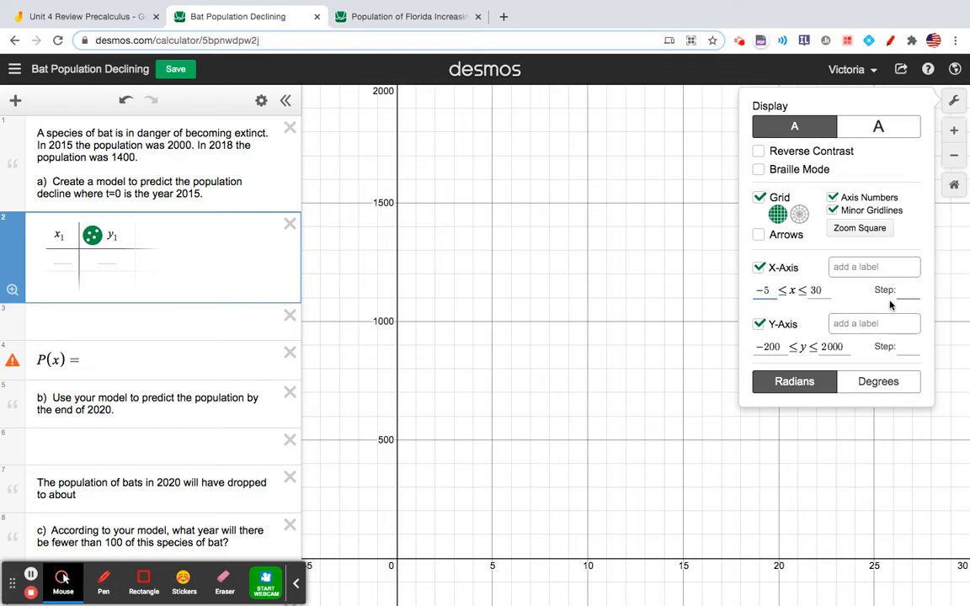
Label the x-axis 'time in years since 2015' and the y-axis 'population of bats'
left_click(873, 266)
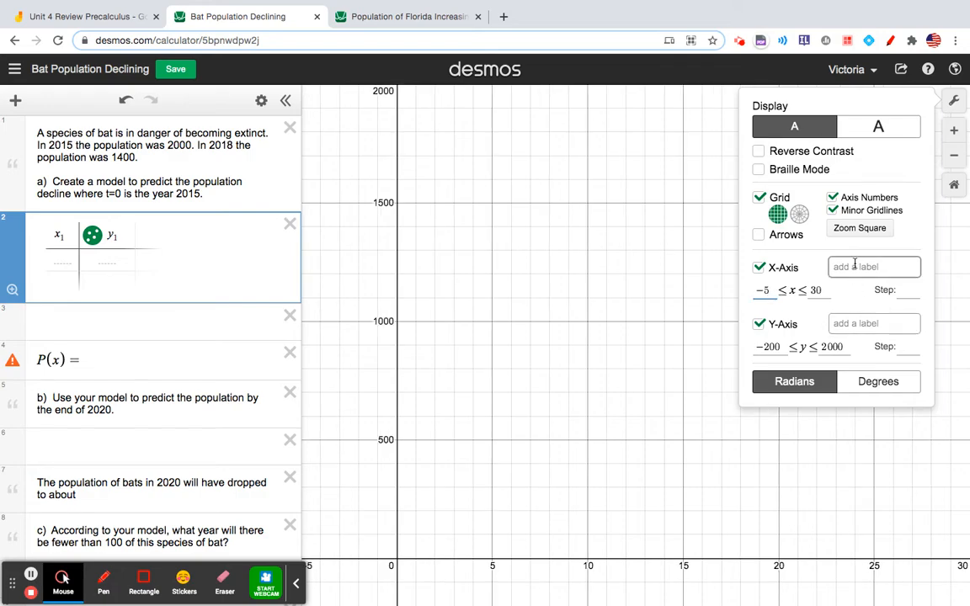
type("time")
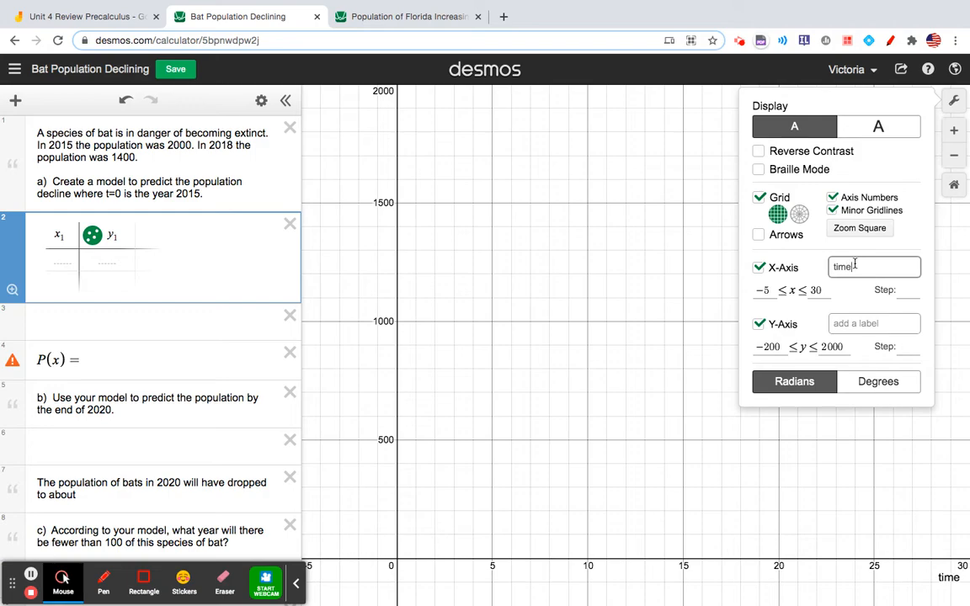
type("in years sinc")
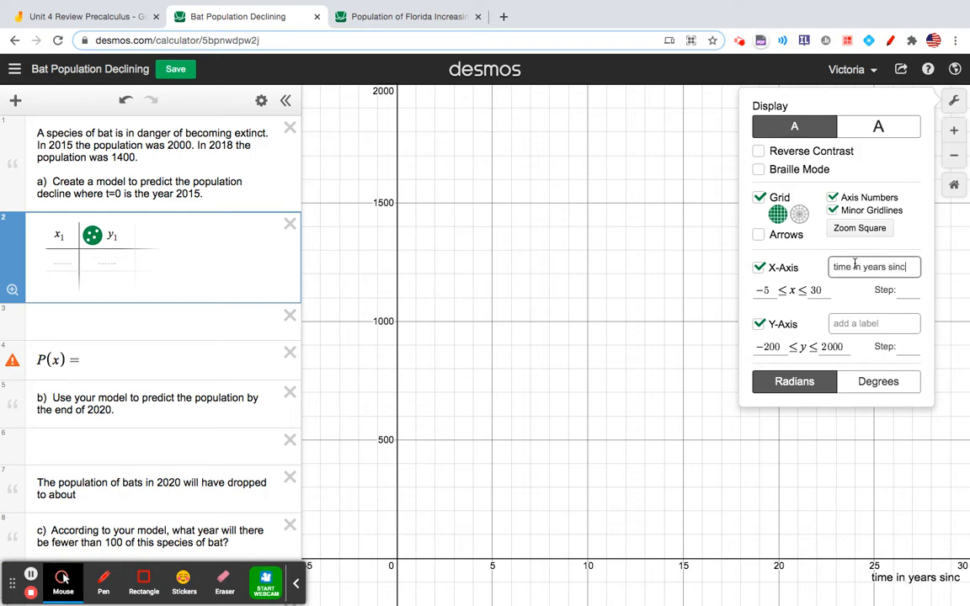
type("2015")
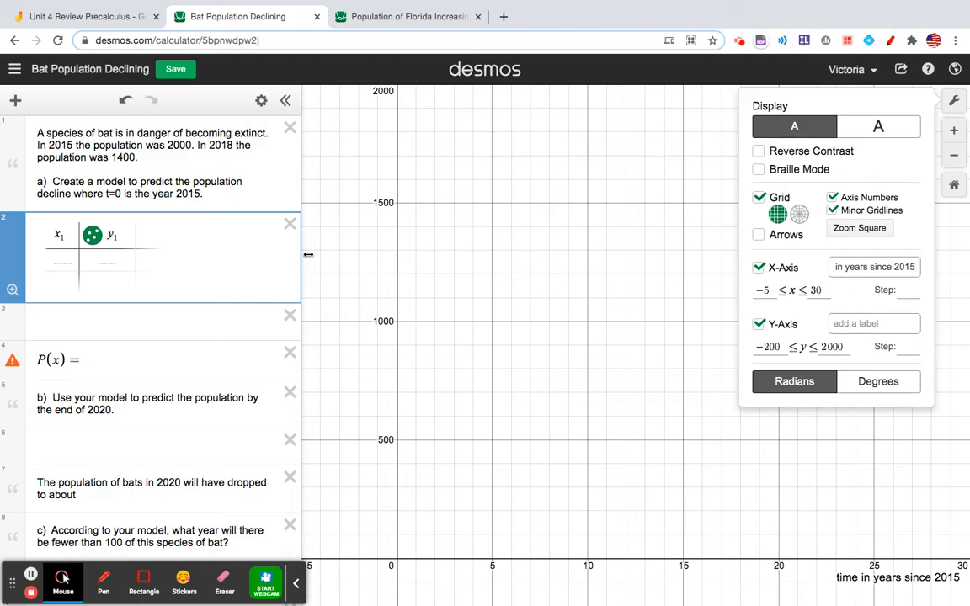
left_click(873, 324)
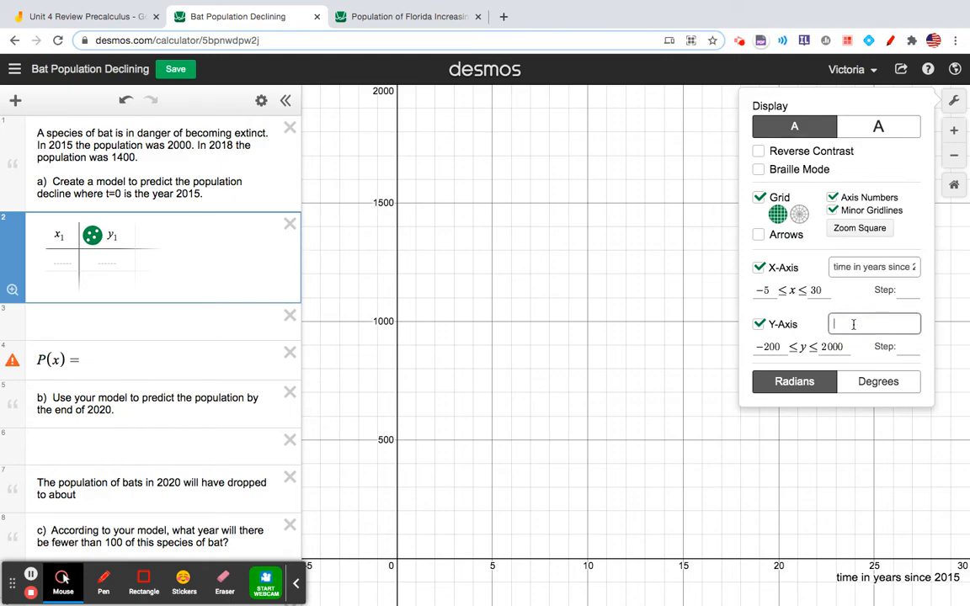
type("population of bats")
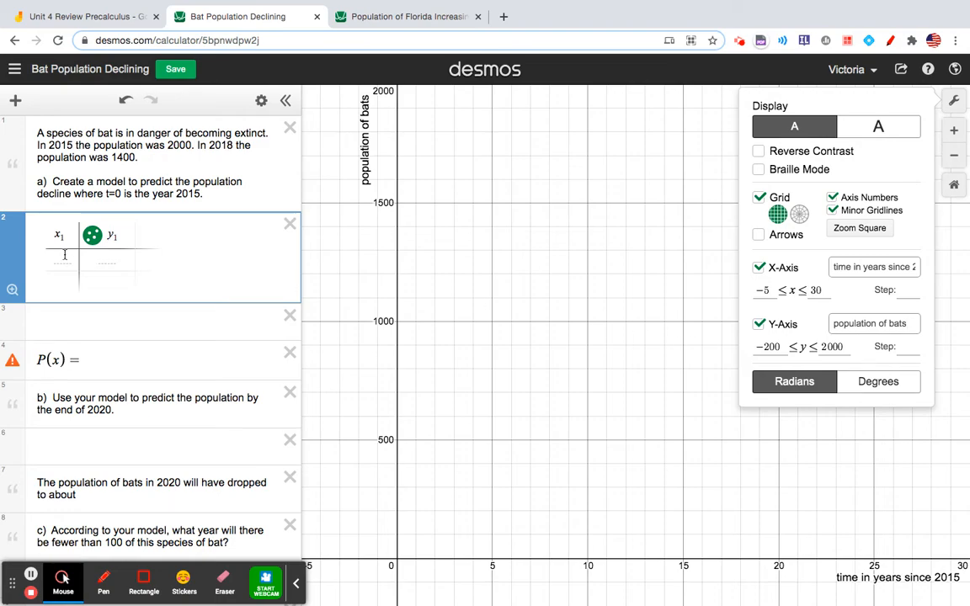
Enter the 2015 data point (0, 2000) in the table and raise the y-axis maximum to 2200
left_click(64, 260)
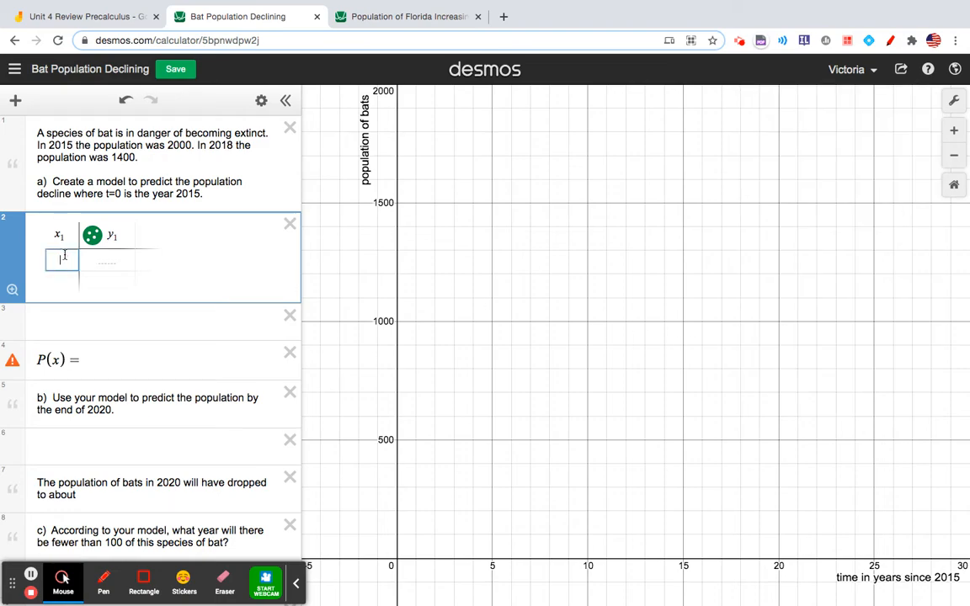
type("0")
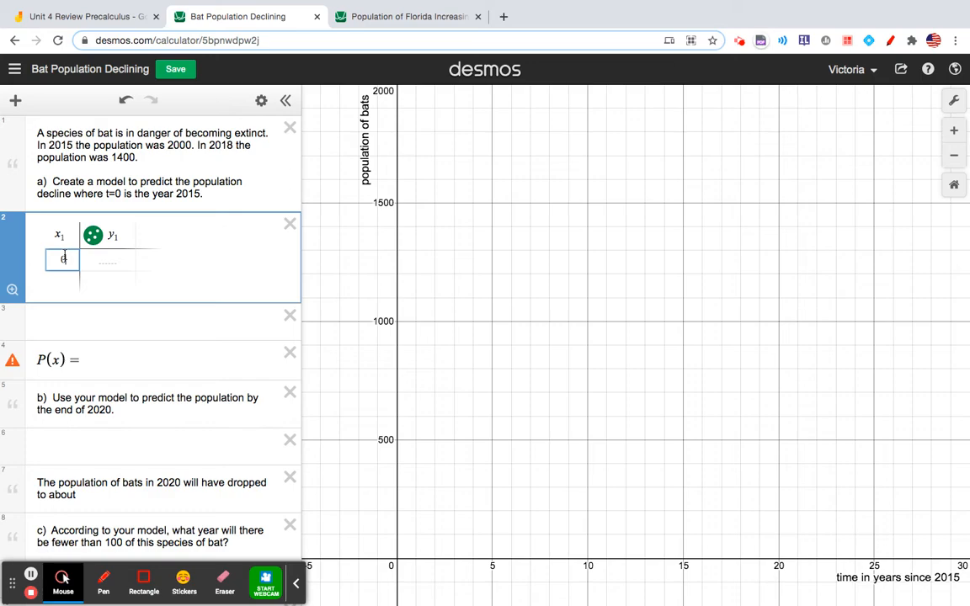
type("2")
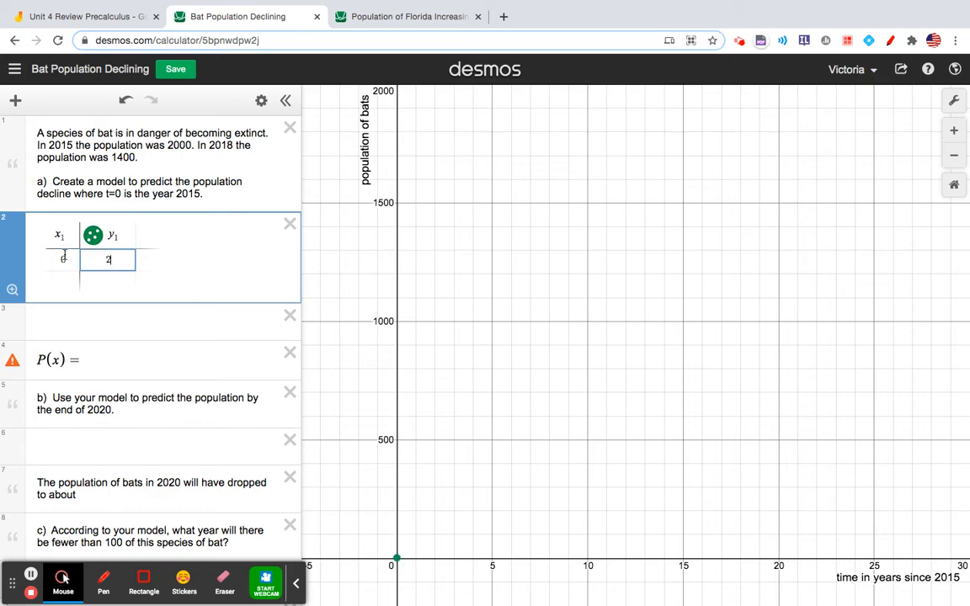
type("000")
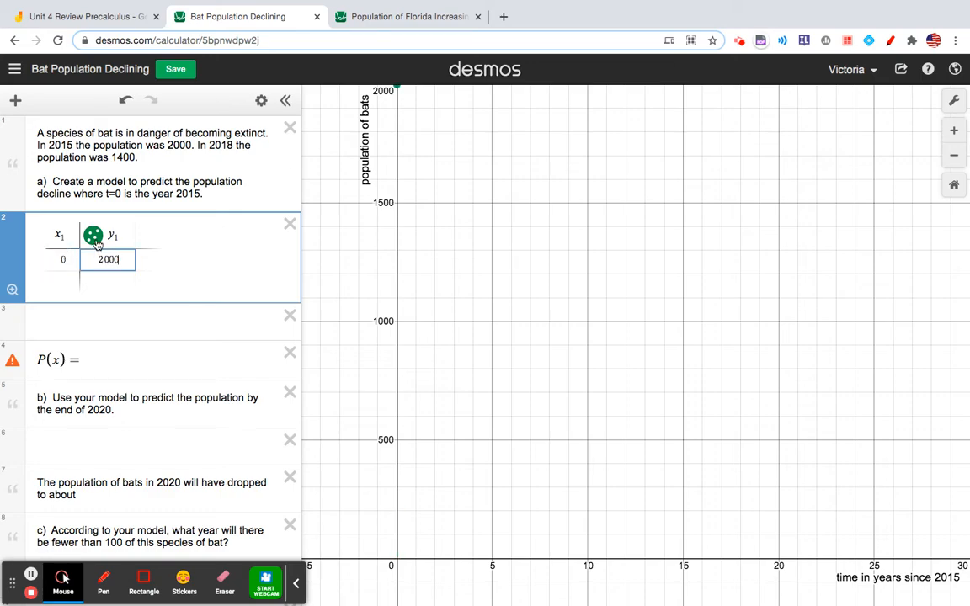
left_click(13, 101)
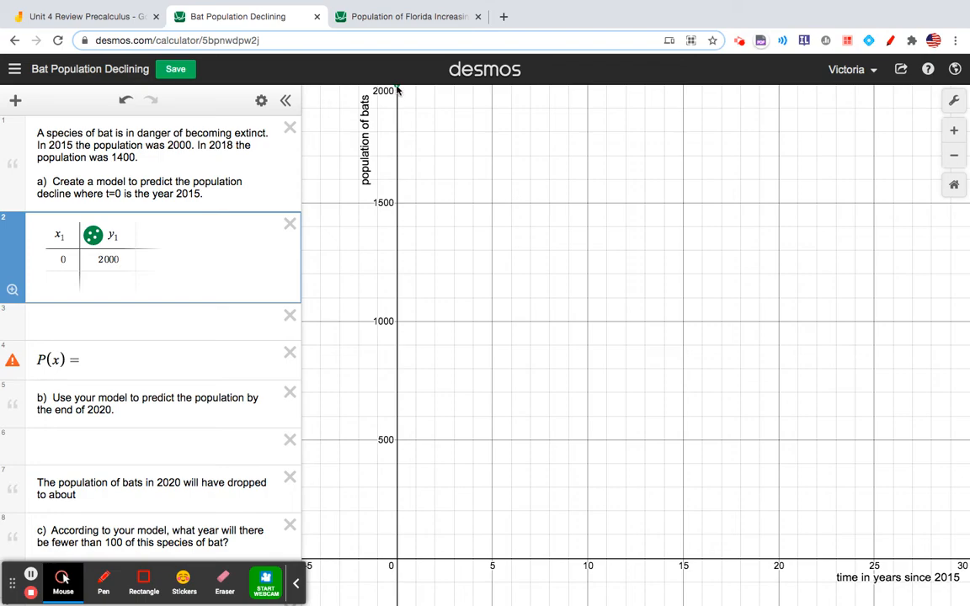
left_click(261, 101)
type("2200")
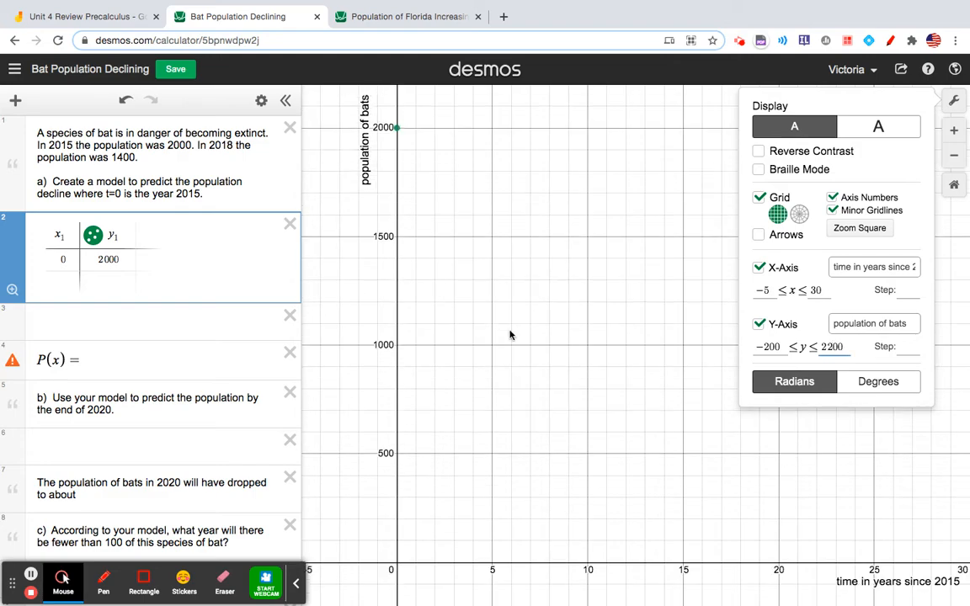
Add the 2018 data point (3, 1400) as the second table row
left_click(72, 277)
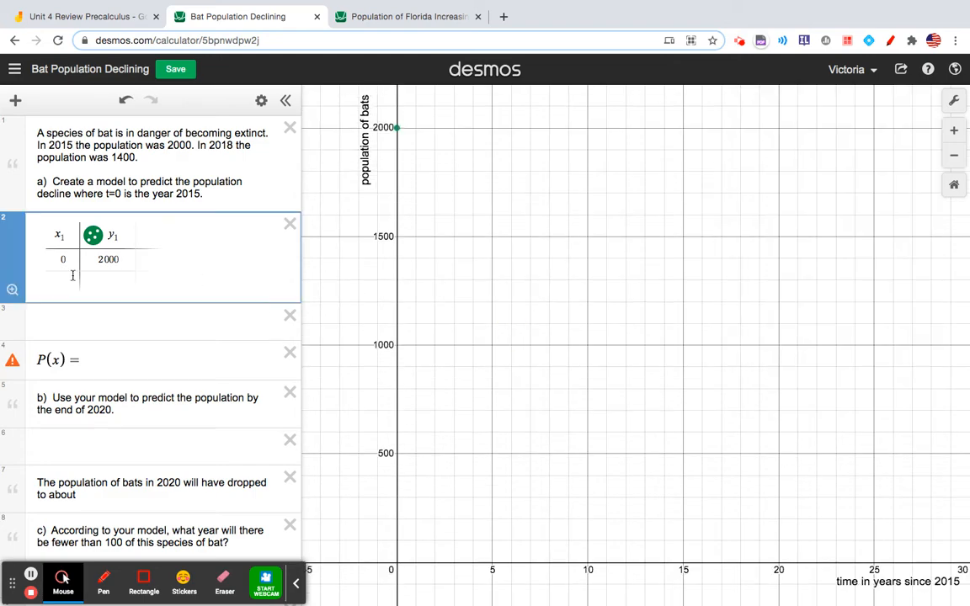
left_click(64, 280)
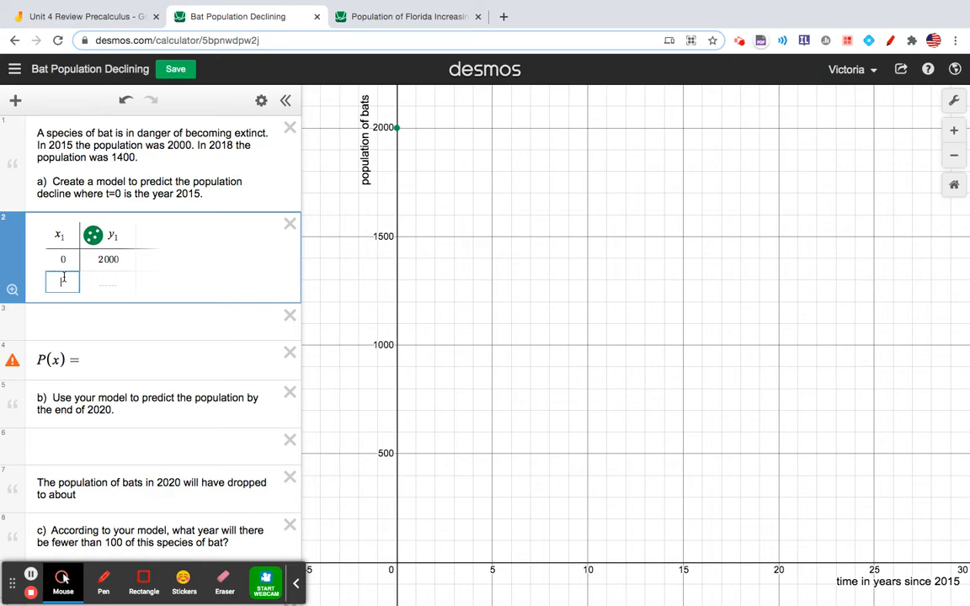
type("18")
type("3")
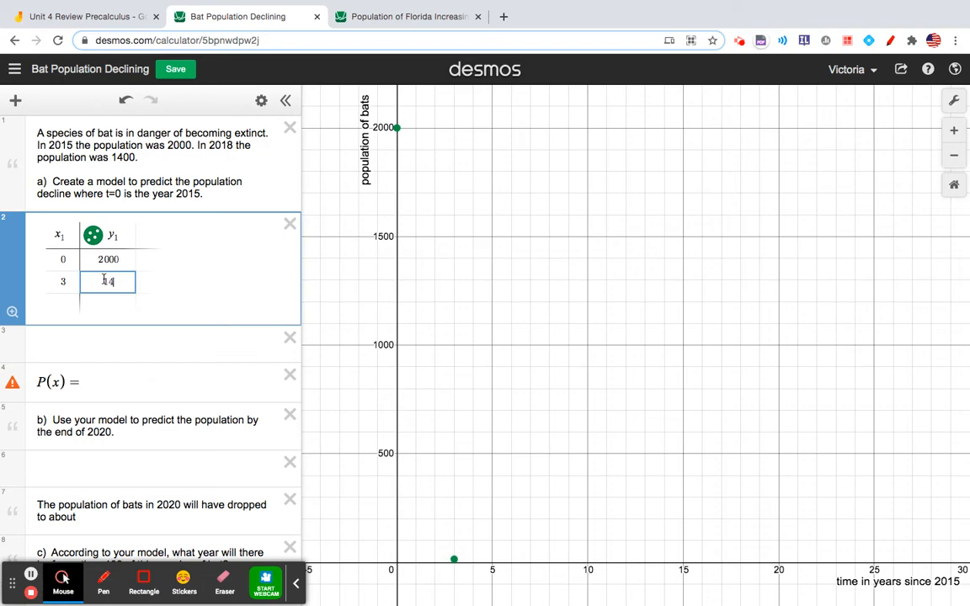
type("1400")
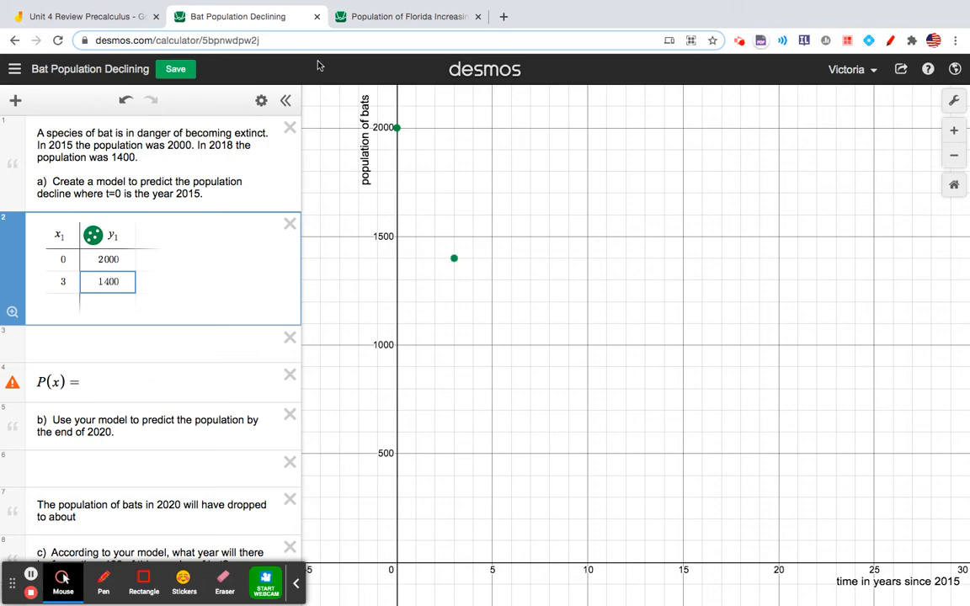
mouse_move(448, 270)
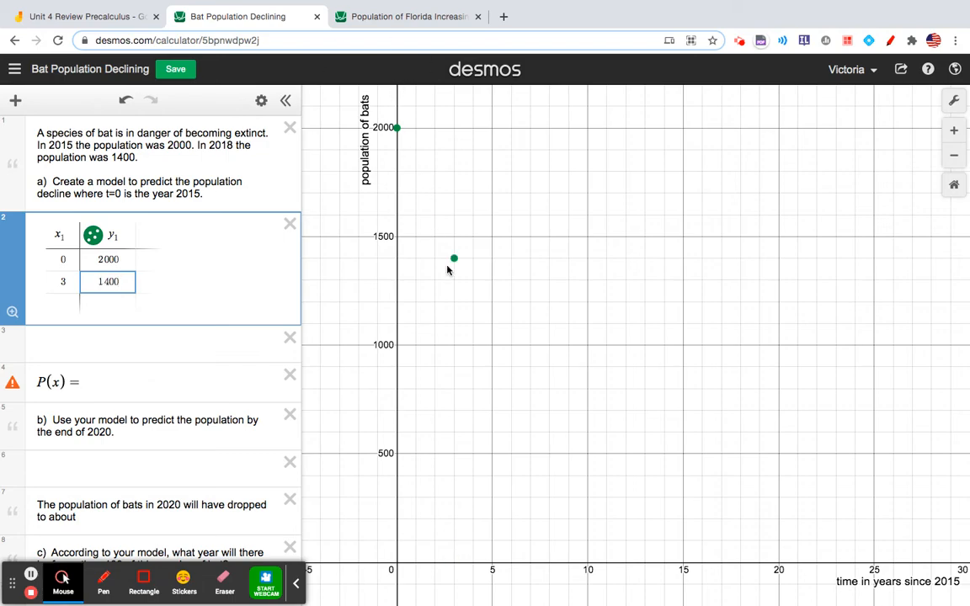
mouse_move(431, 236)
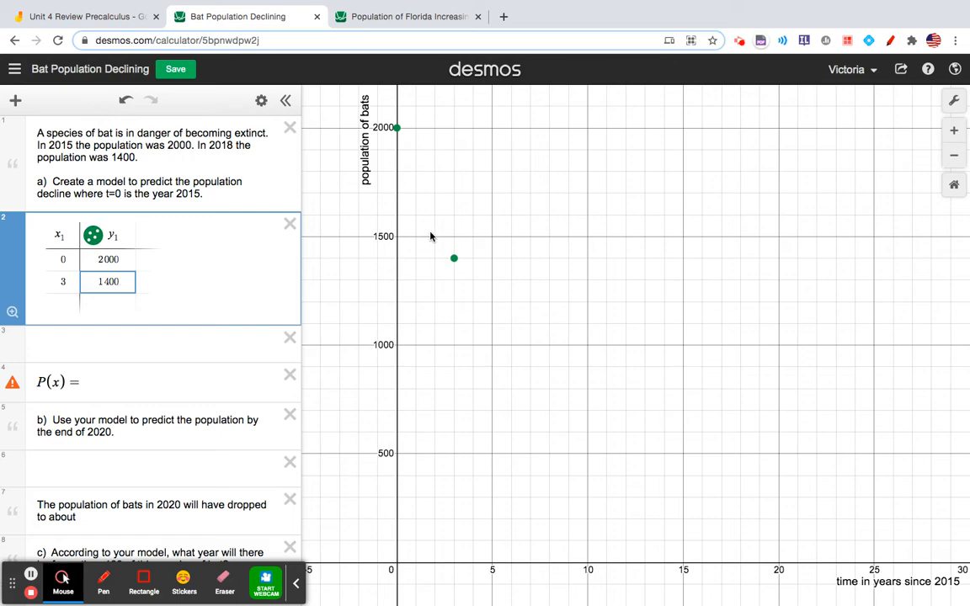
mouse_move(417, 115)
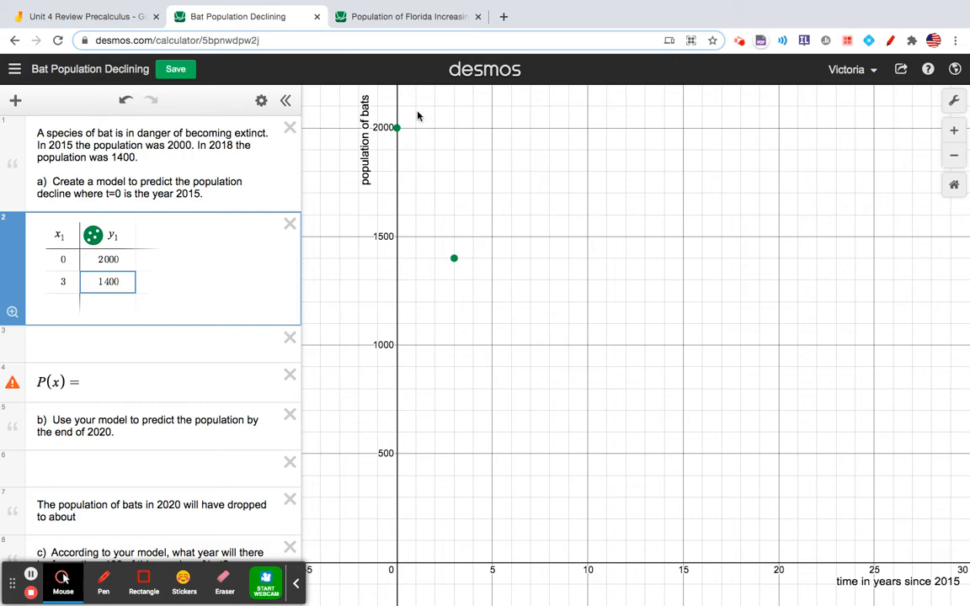
mouse_move(960, 549)
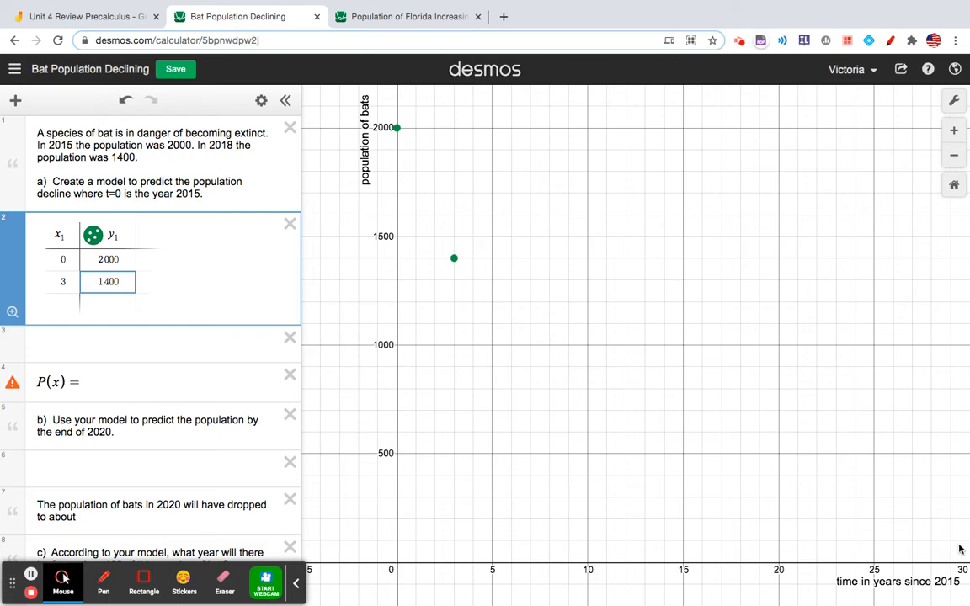
mouse_move(644, 404)
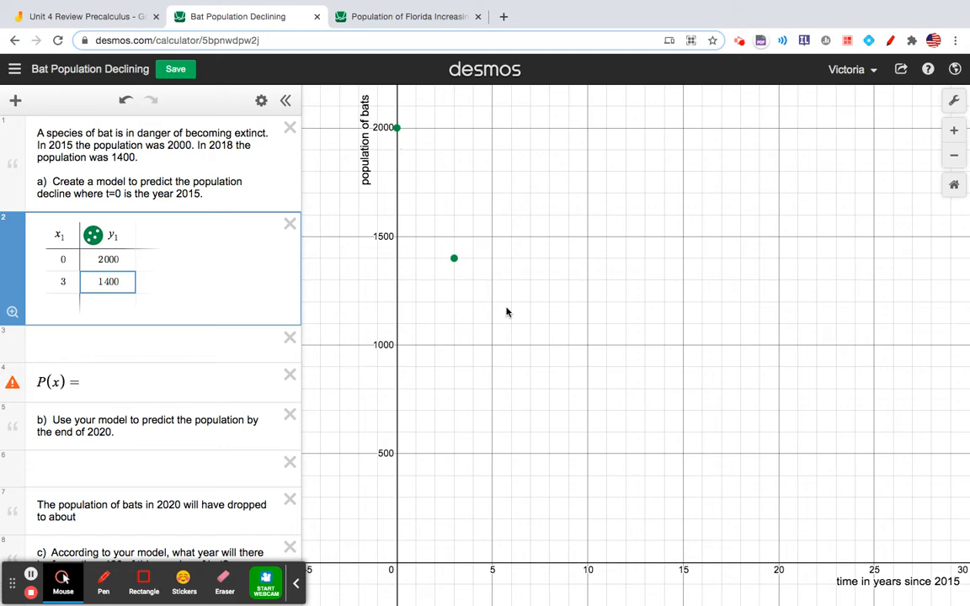
mouse_move(768, 221)
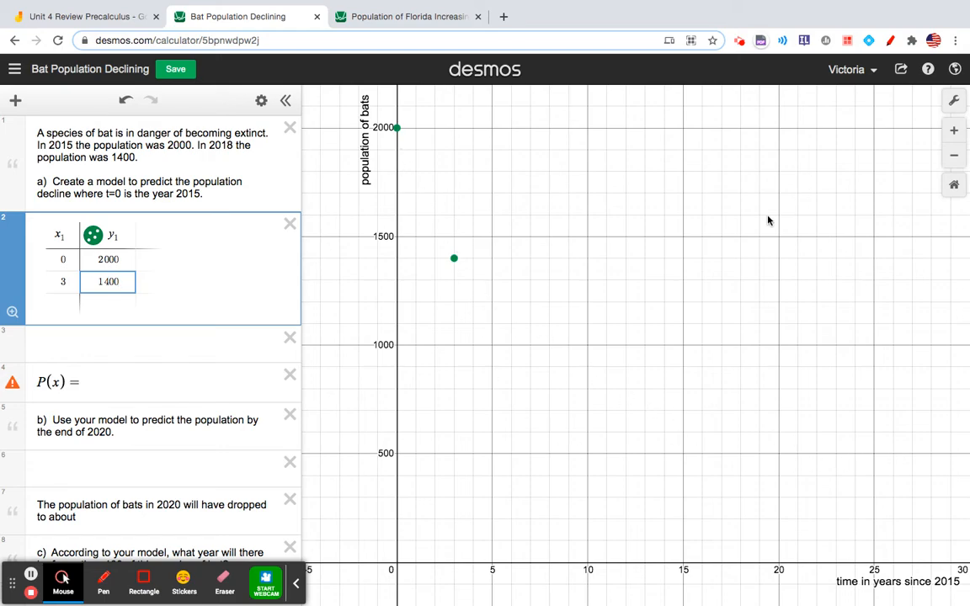
mouse_move(765, 503)
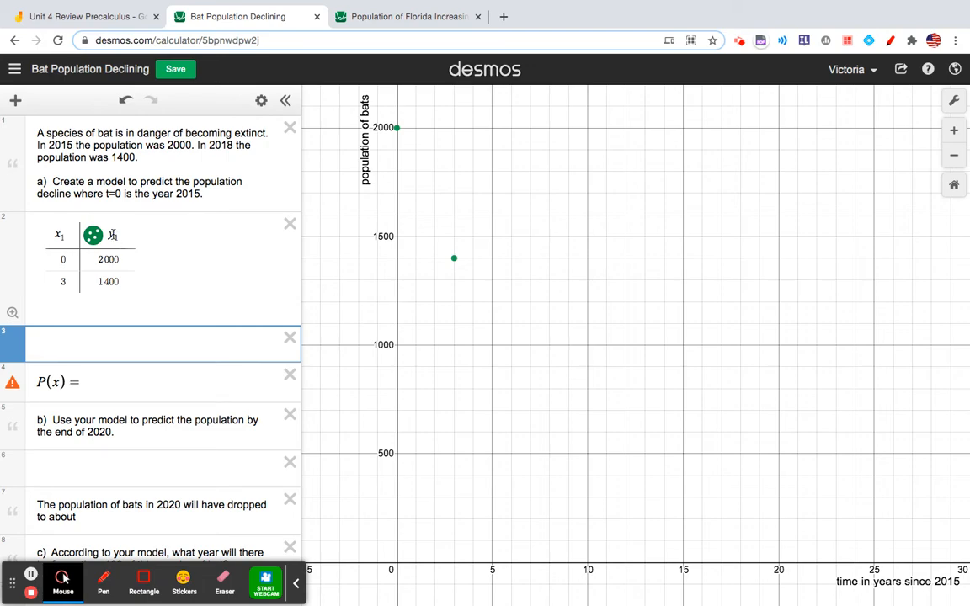
Enter the regression y1 ~ a e^(b x1), giving a = 2000 and b ≈ −0.118892 with the curve drawn
type("y")
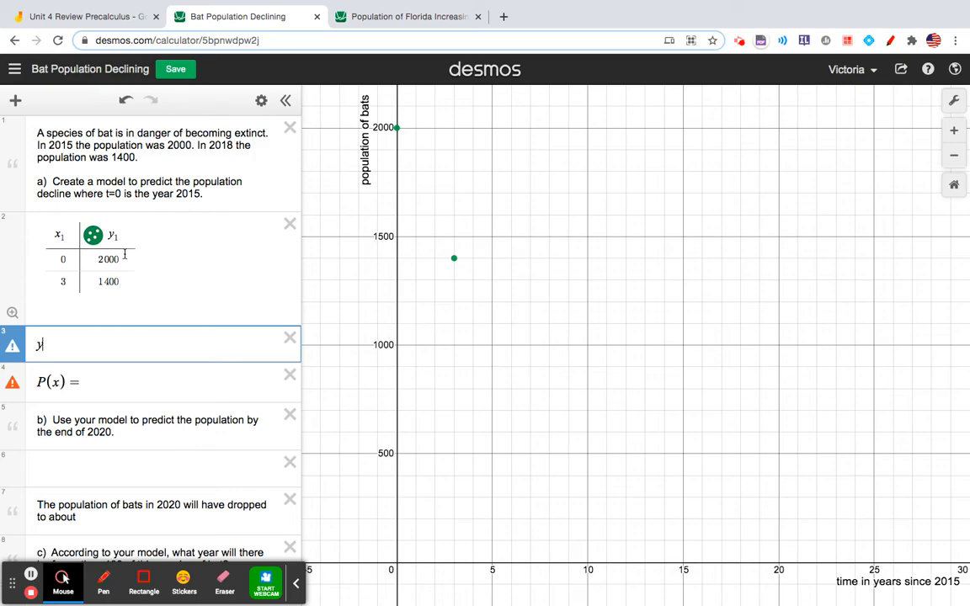
type("1")
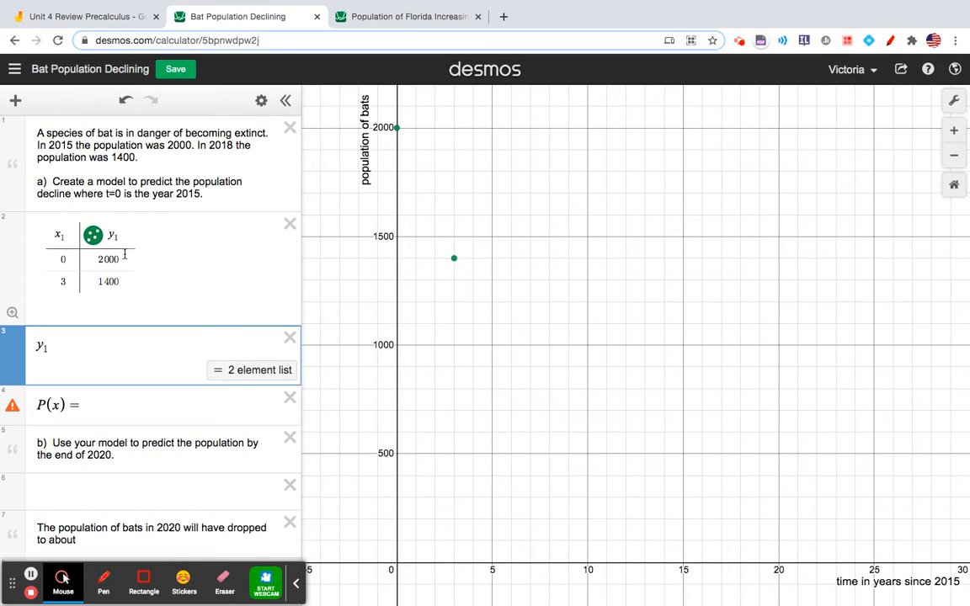
type("~")
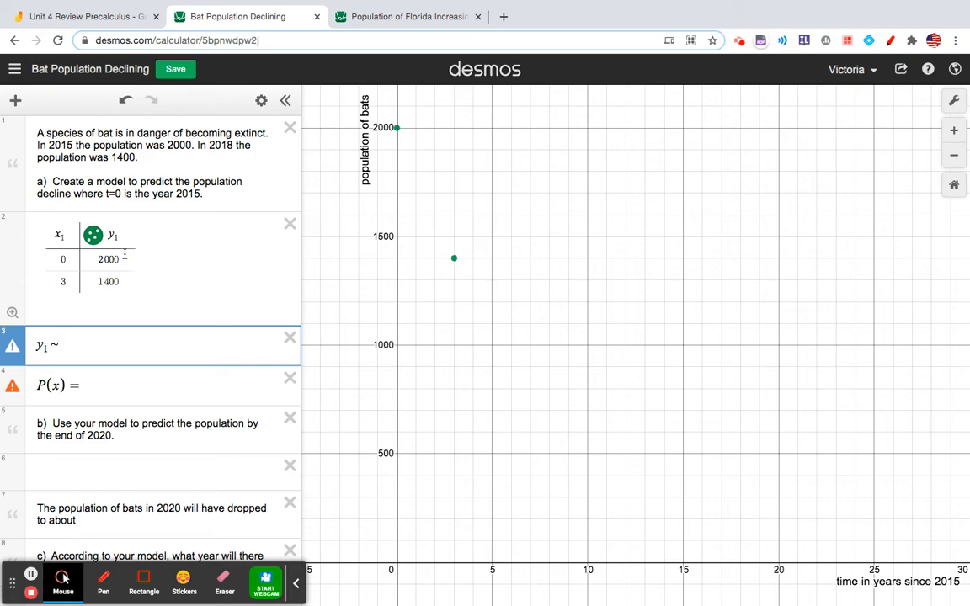
type("ae")
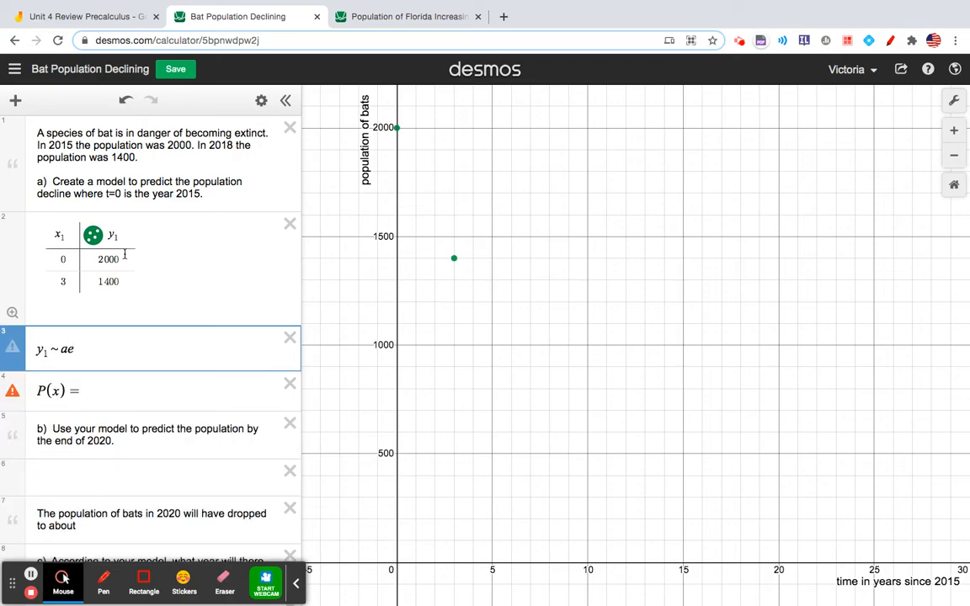
type("b")
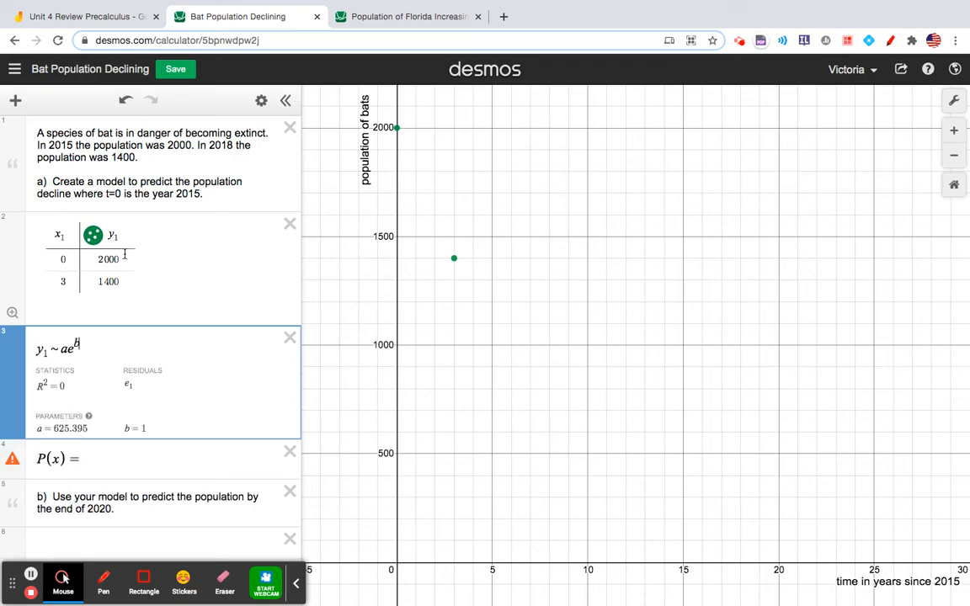
type("bx1")
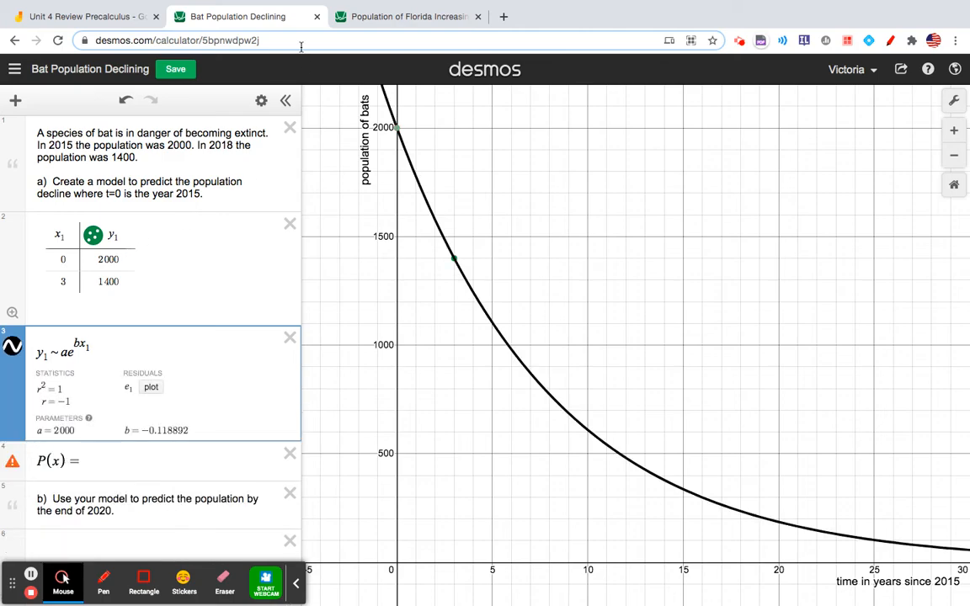
mouse_move(883, 552)
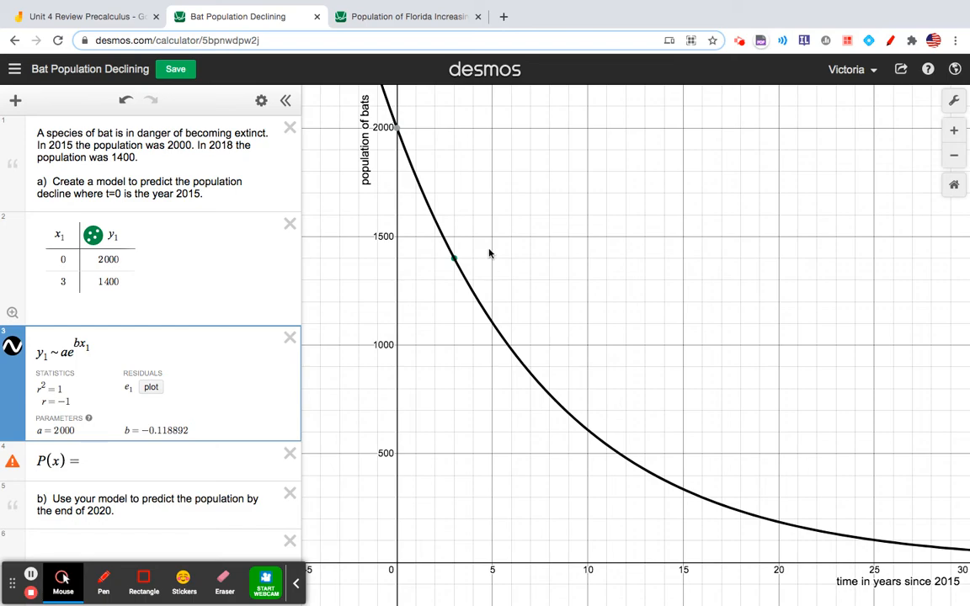
Recolour the fitted decay curve orange and scroll down toward the P(x) model line
left_click(14, 347)
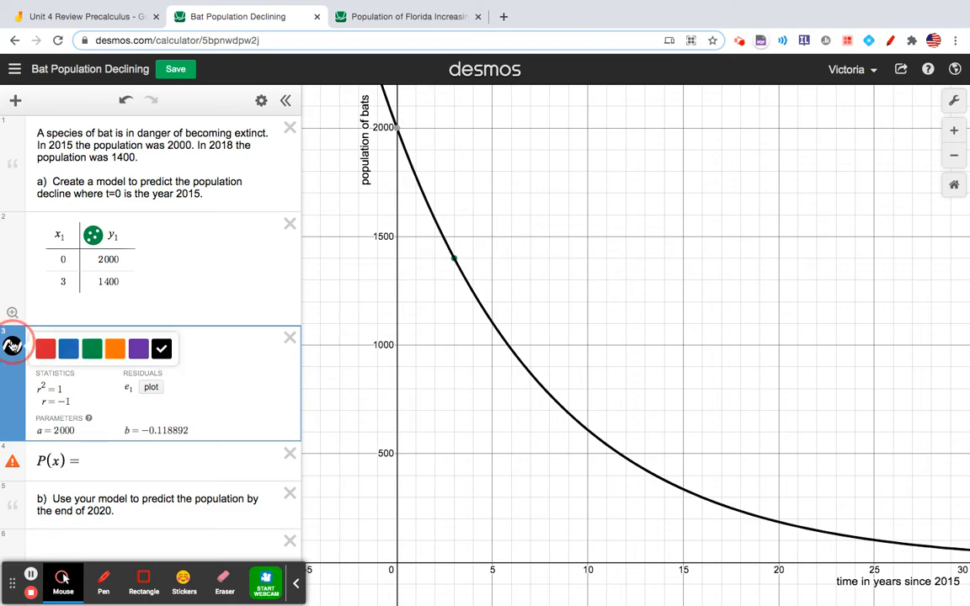
left_click(114, 349)
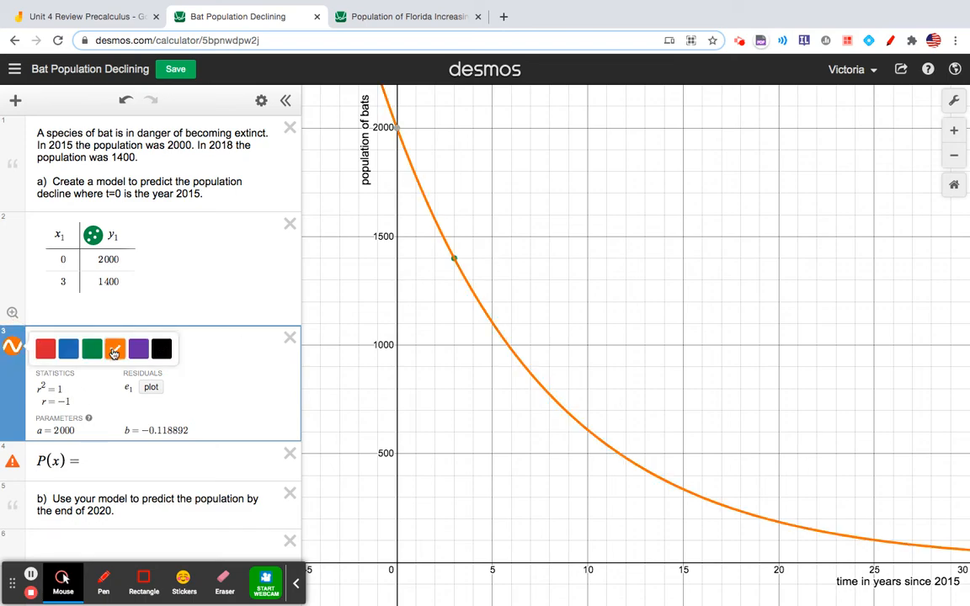
left_click(115, 349)
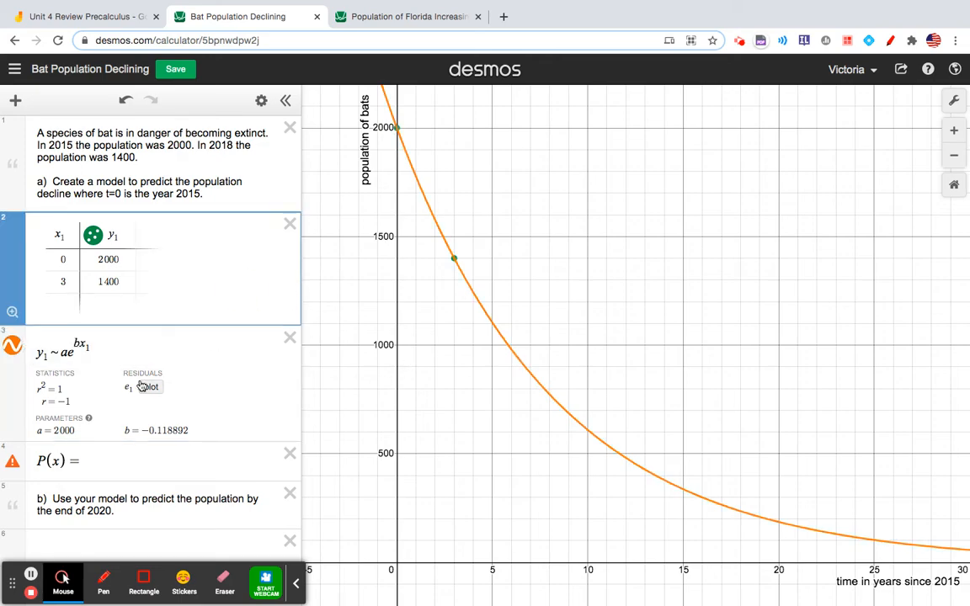
scroll("down", 3)
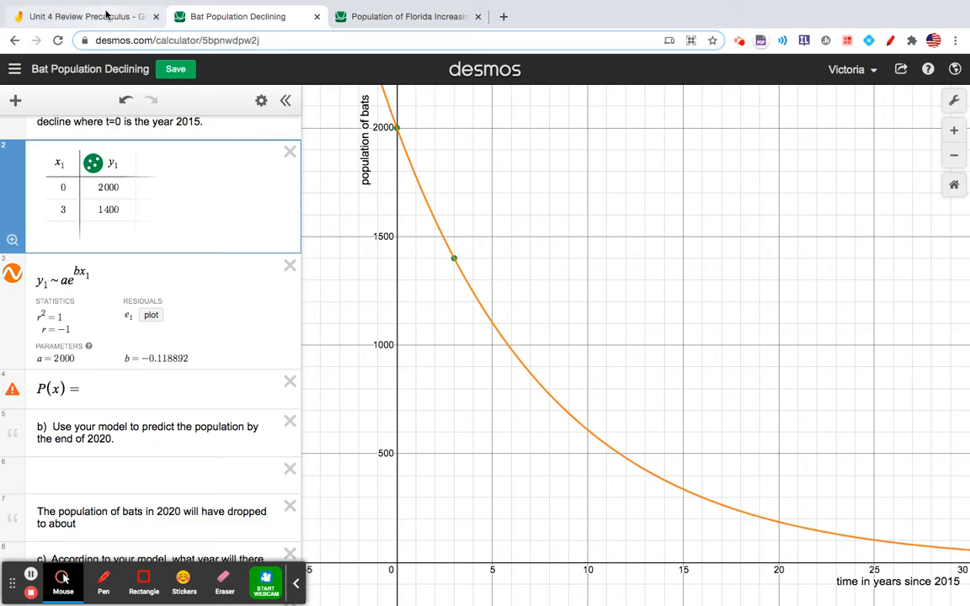
View the P(t) = ae^(bt) decay formula frame in Jamboard, then return to the Desmos graph
left_click(81, 17)
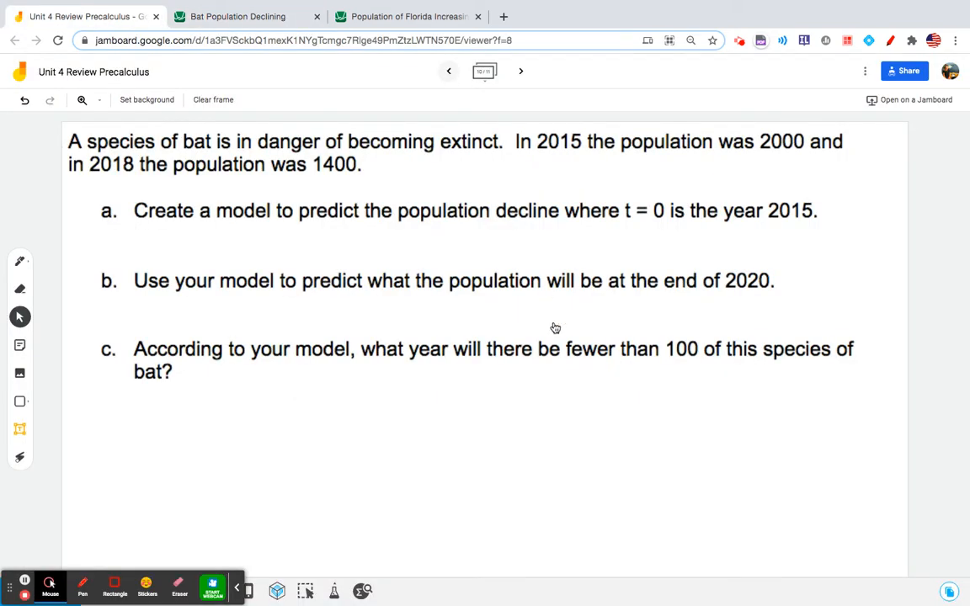
left_click(521, 70)
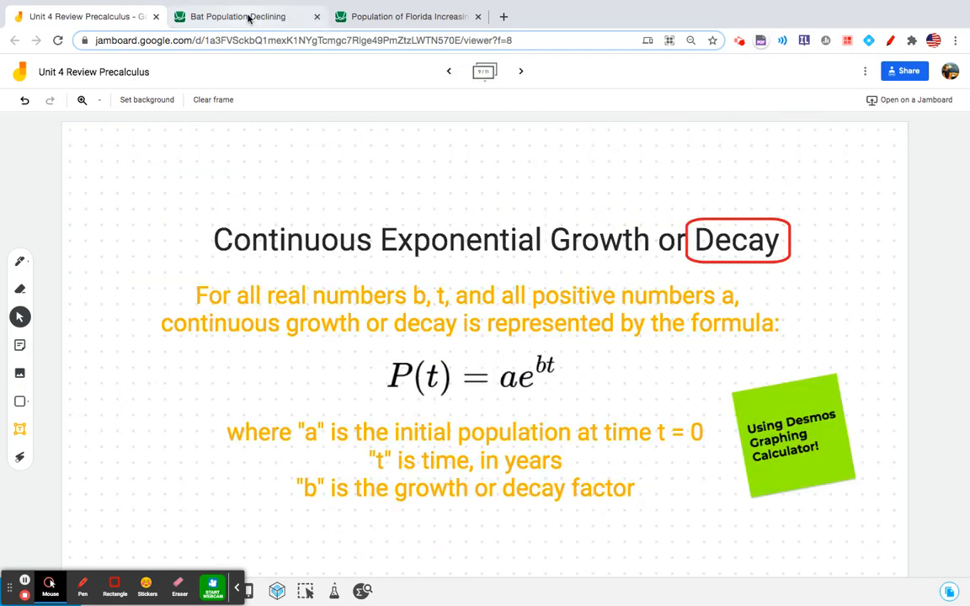
left_click(239, 17)
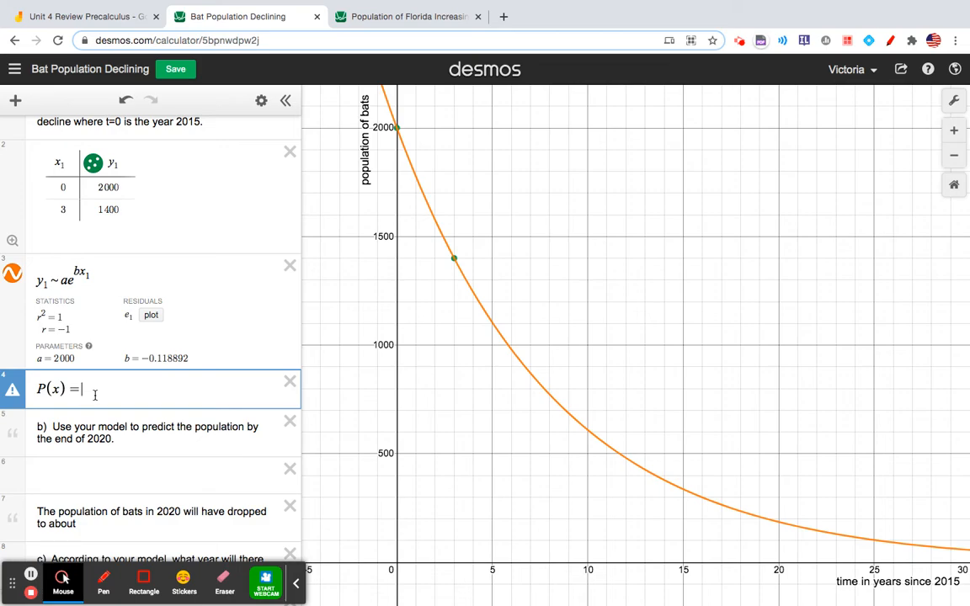
Define P(x) = 2000e^(-0.118892x) and toggle its curve hidden
type("2")
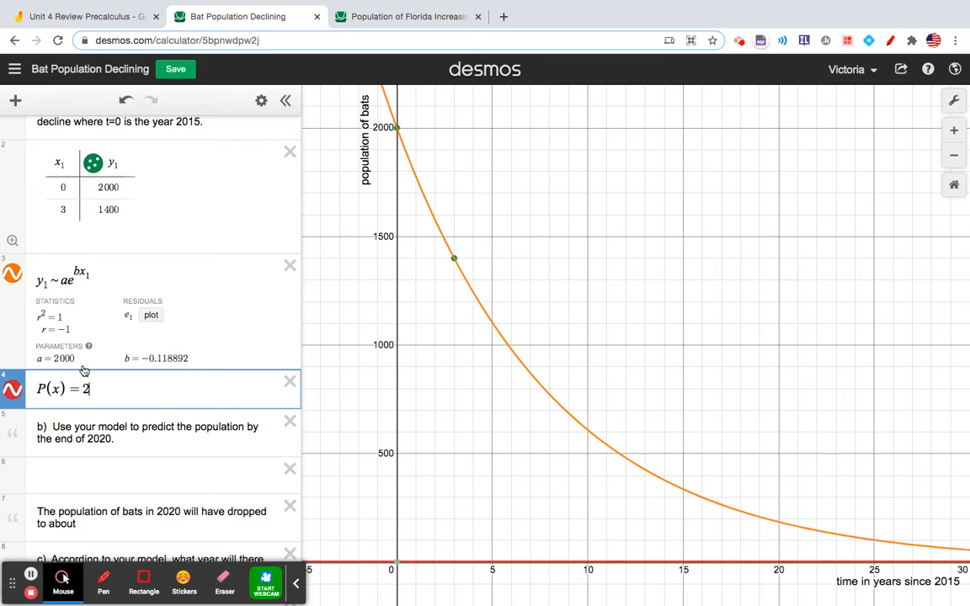
type("000")
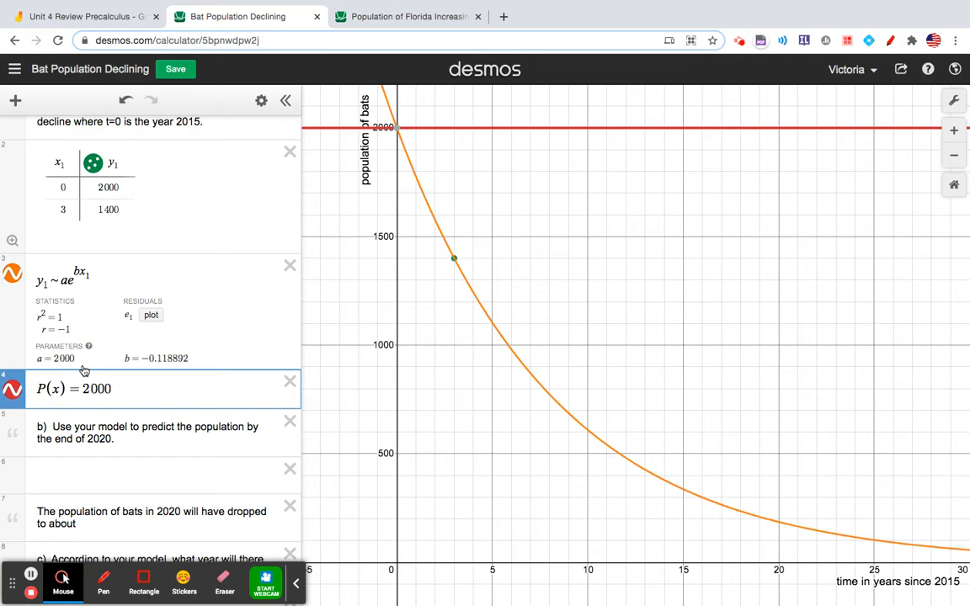
type("e")
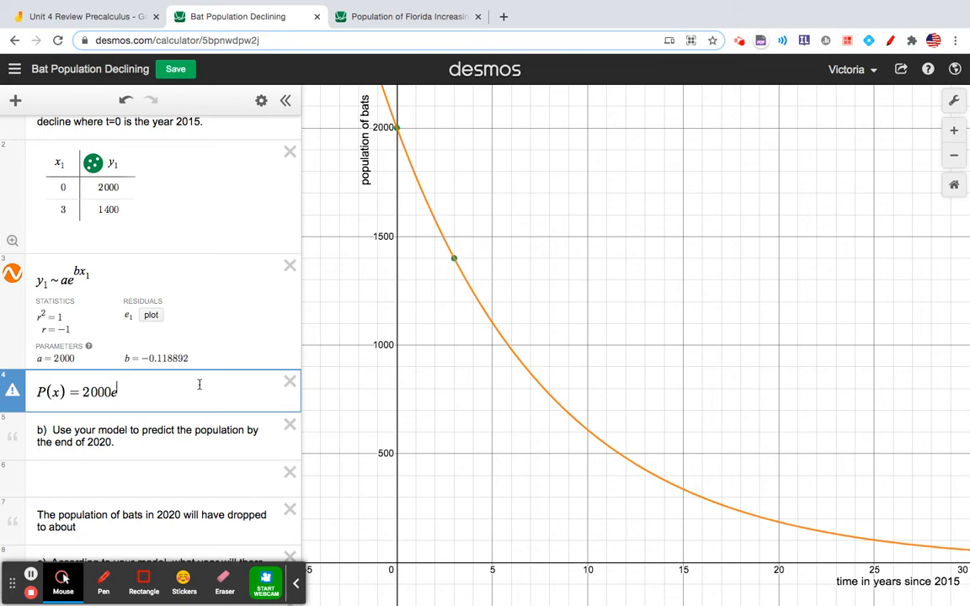
type("^-0.1")
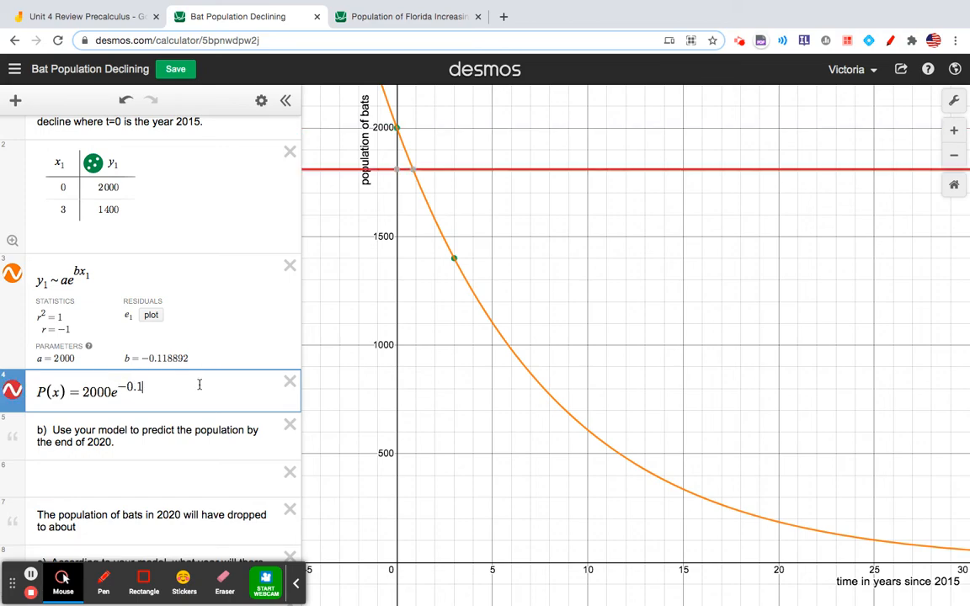
type("18892x")
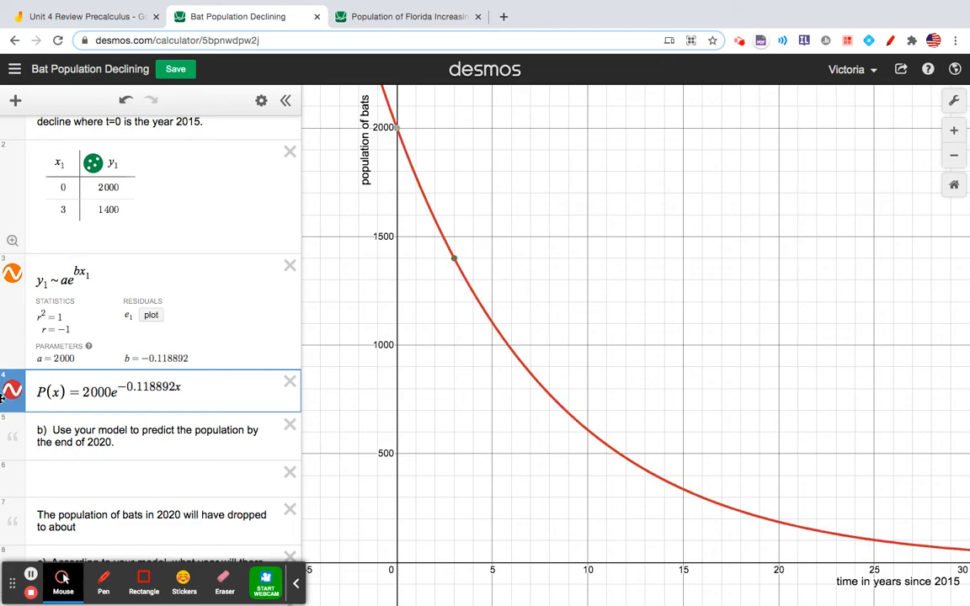
left_click(14, 391)
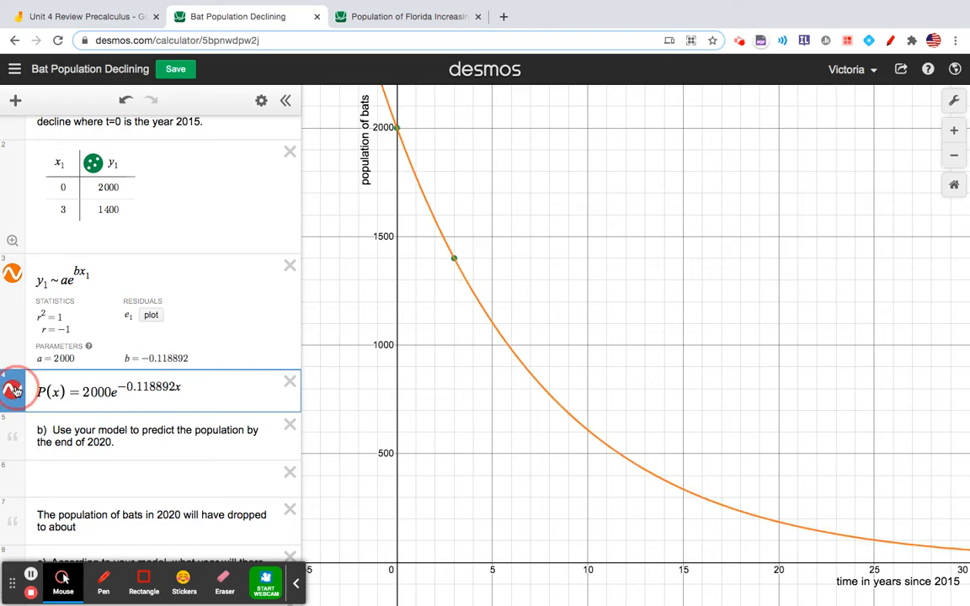
left_click(15, 390)
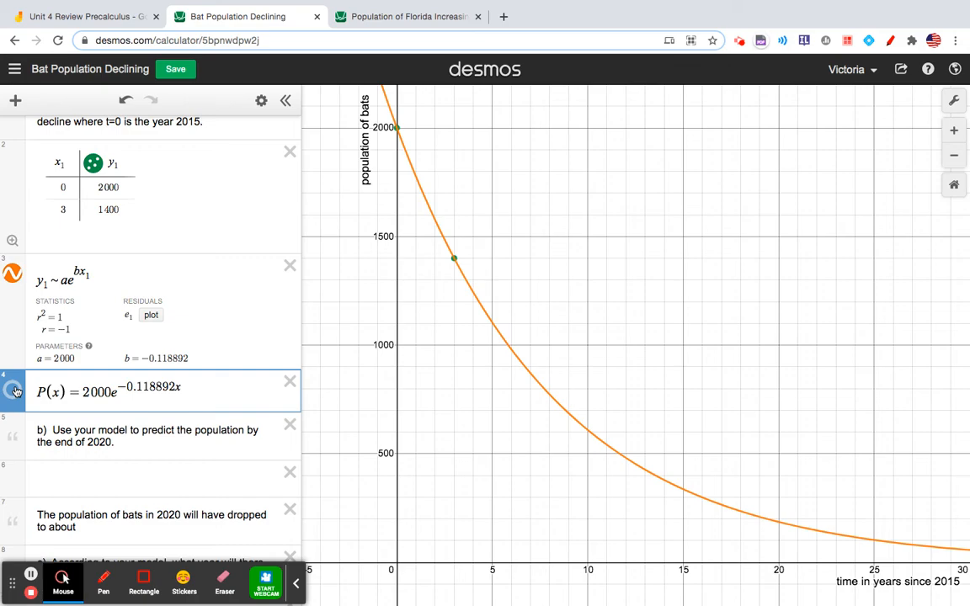
left_click(13, 391)
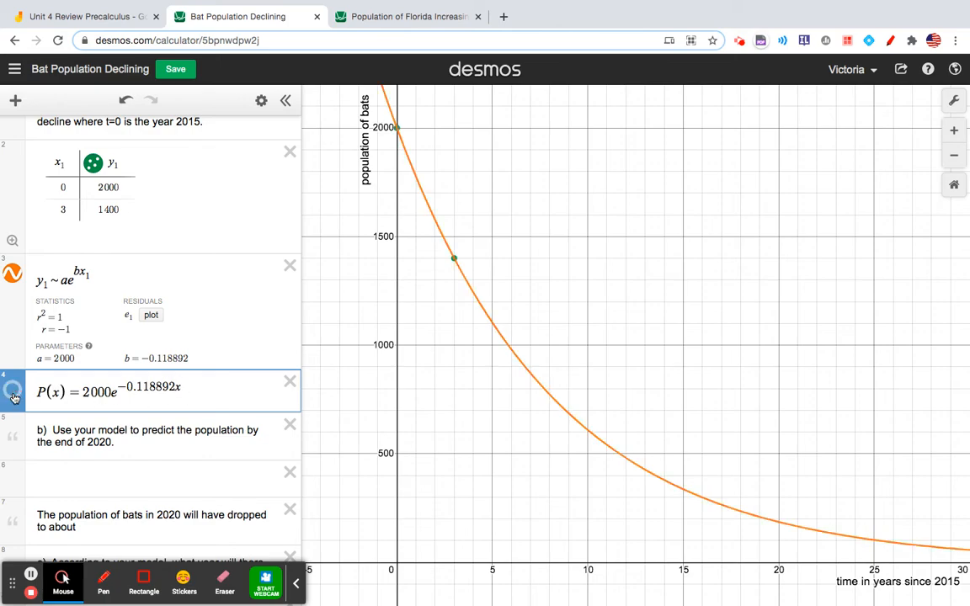
Hide the regression curve and show the P(x) model curve through (0, 2000)
left_click(13, 273)
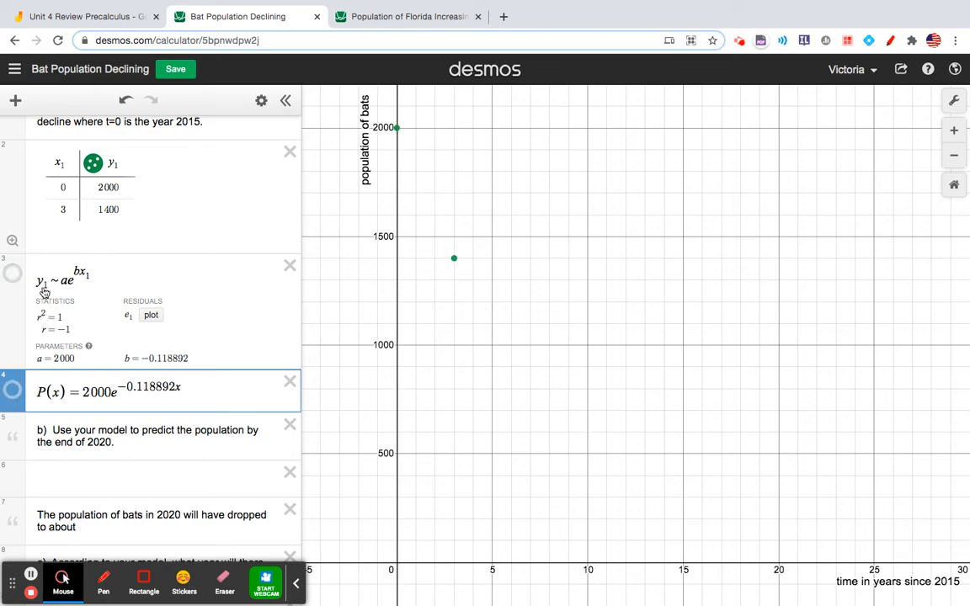
left_click(13, 393)
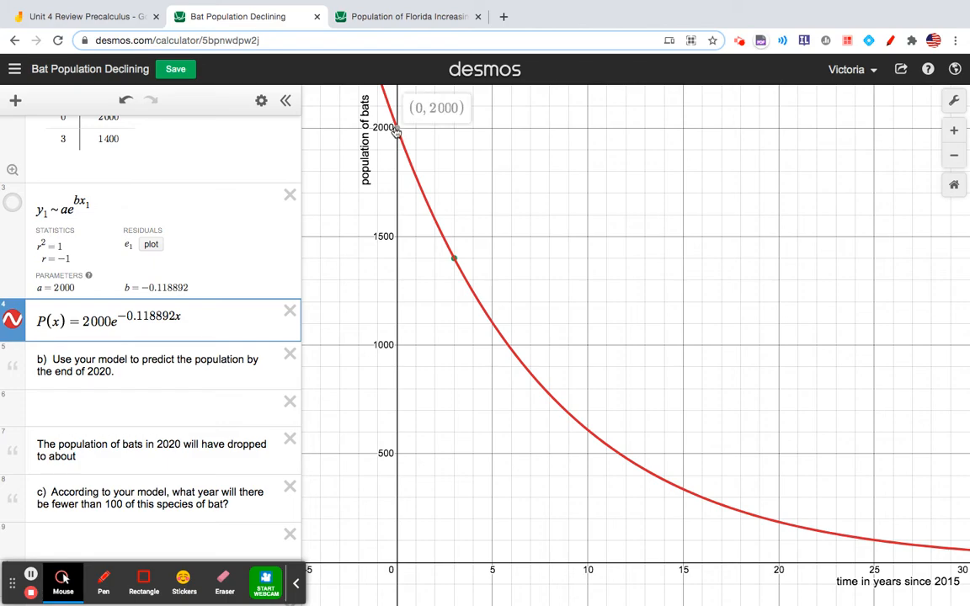
mouse_move(368, 590)
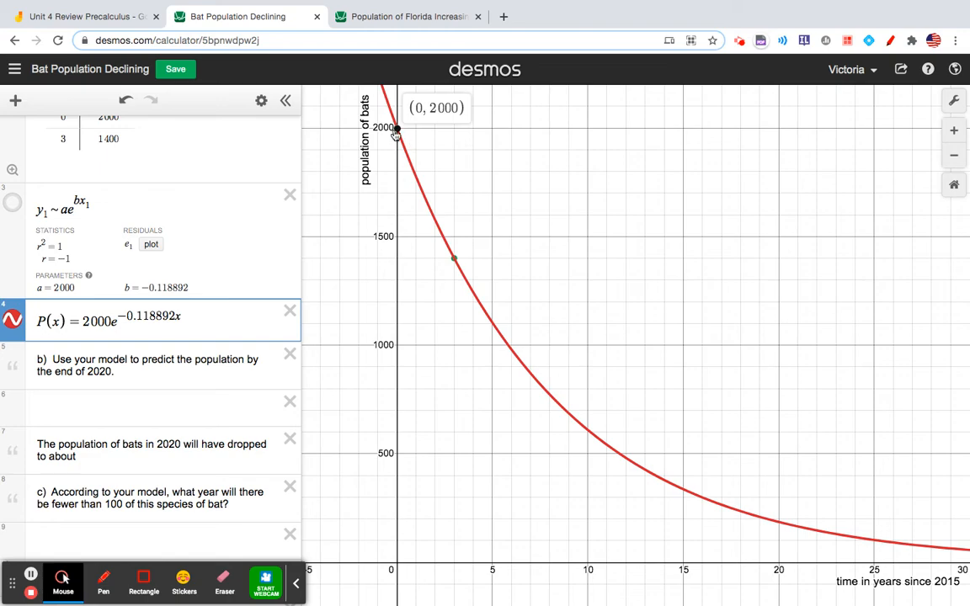
mouse_move(455, 263)
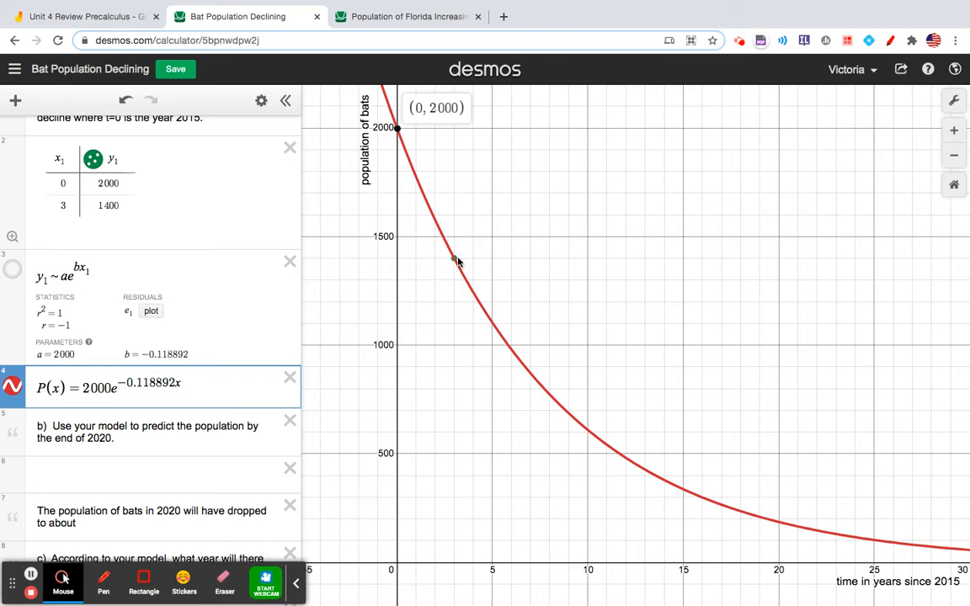
mouse_move(451, 263)
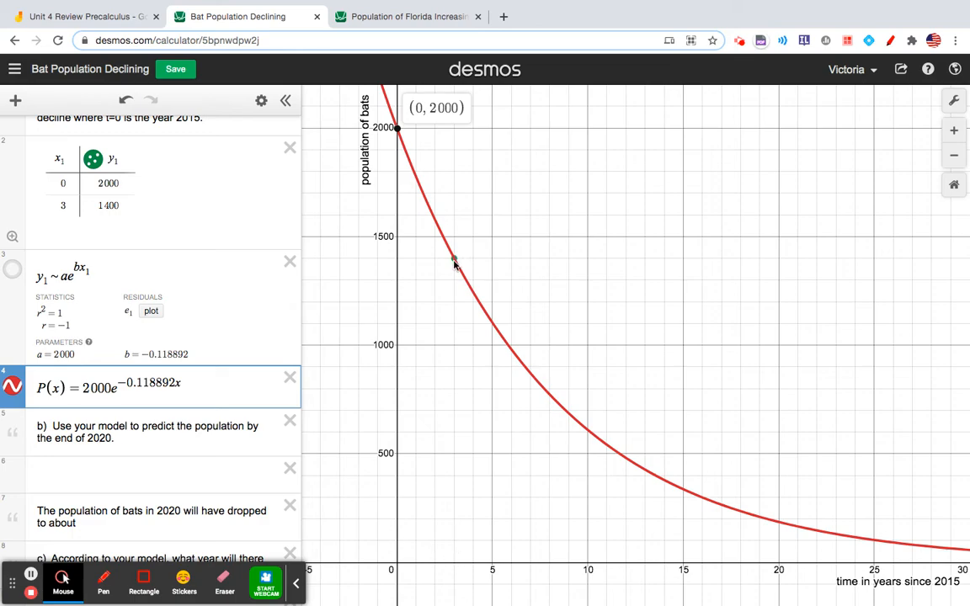
mouse_move(132, 341)
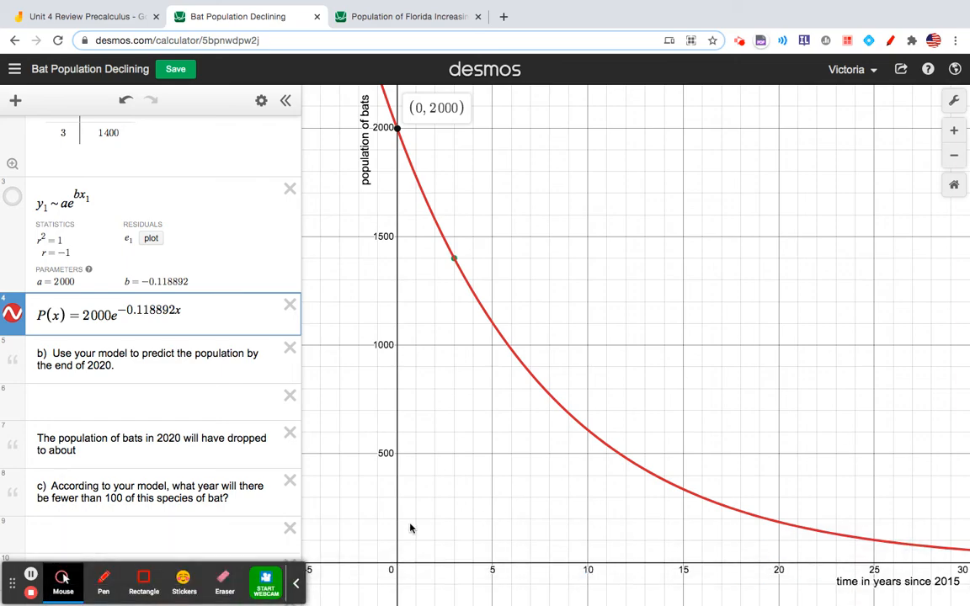
mouse_move(492, 332)
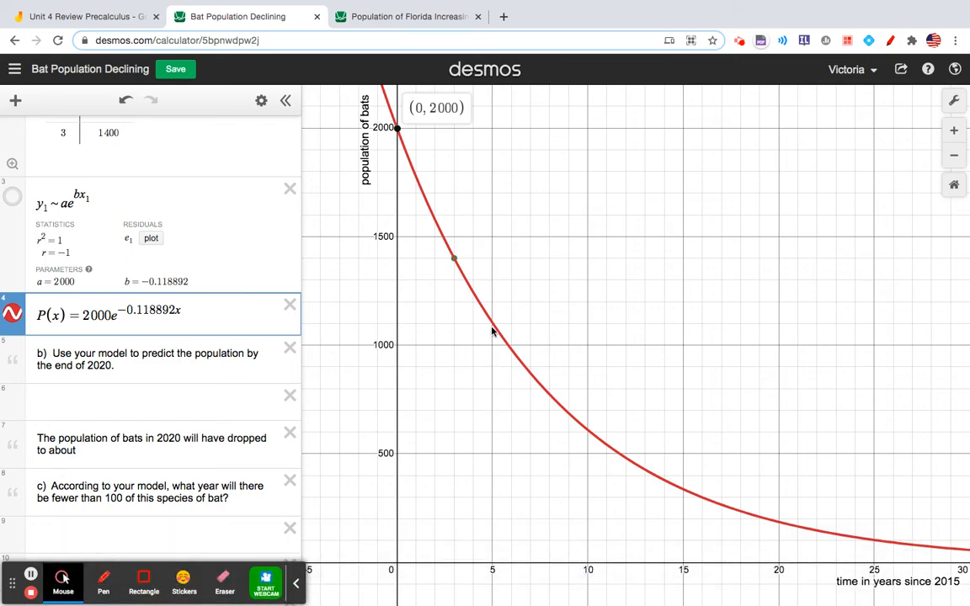
mouse_move(404, 325)
type("P(")
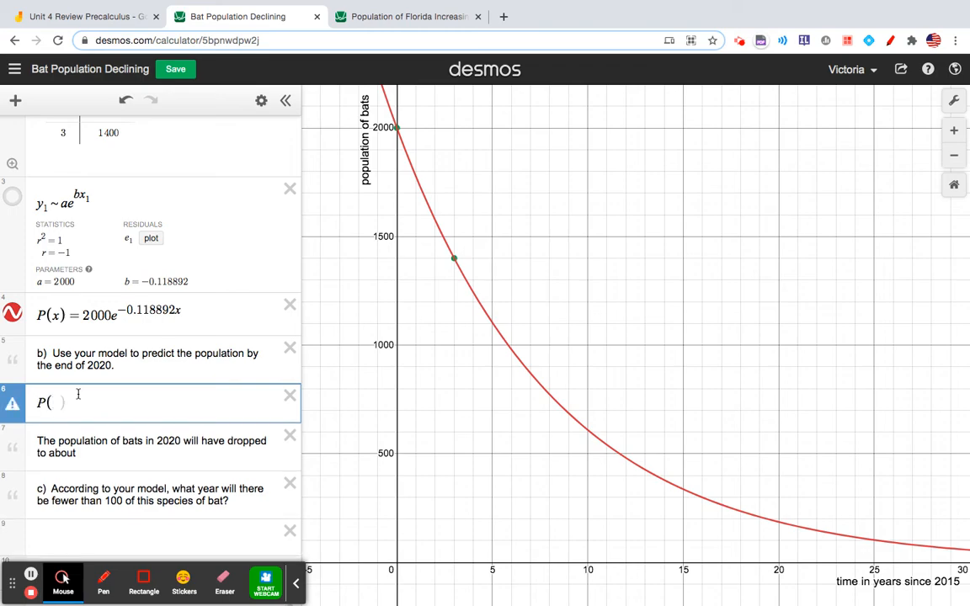
Evaluate P(5) ≈ 1103.72 and fill the 2020 population sentence with about 1104 bats
type("5")
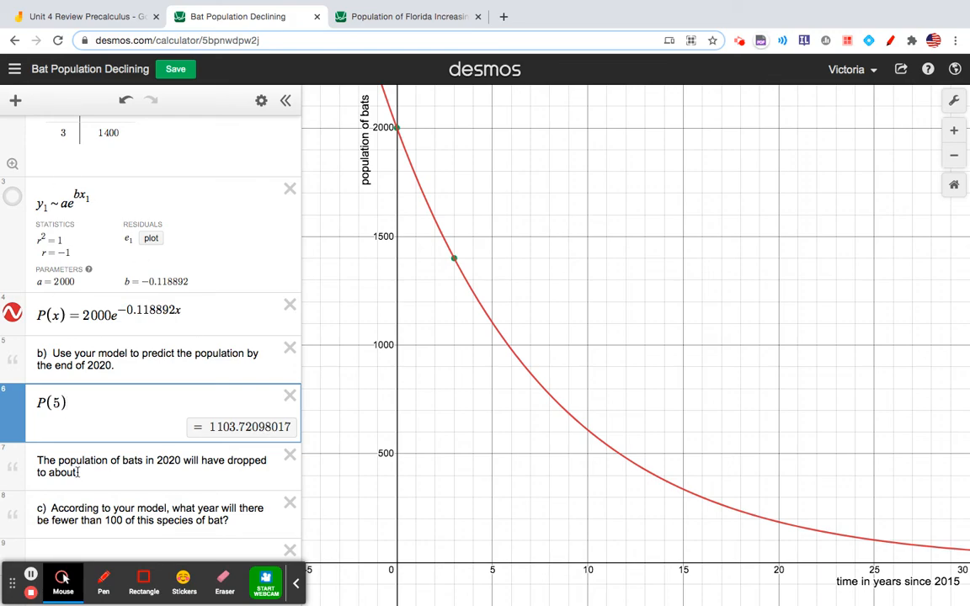
left_click(151, 465)
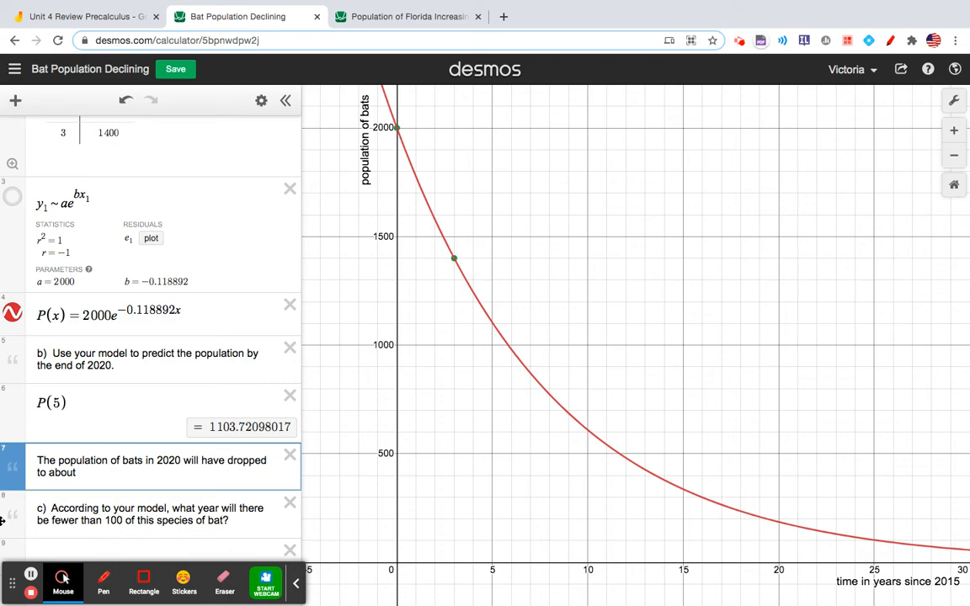
type("1104.")
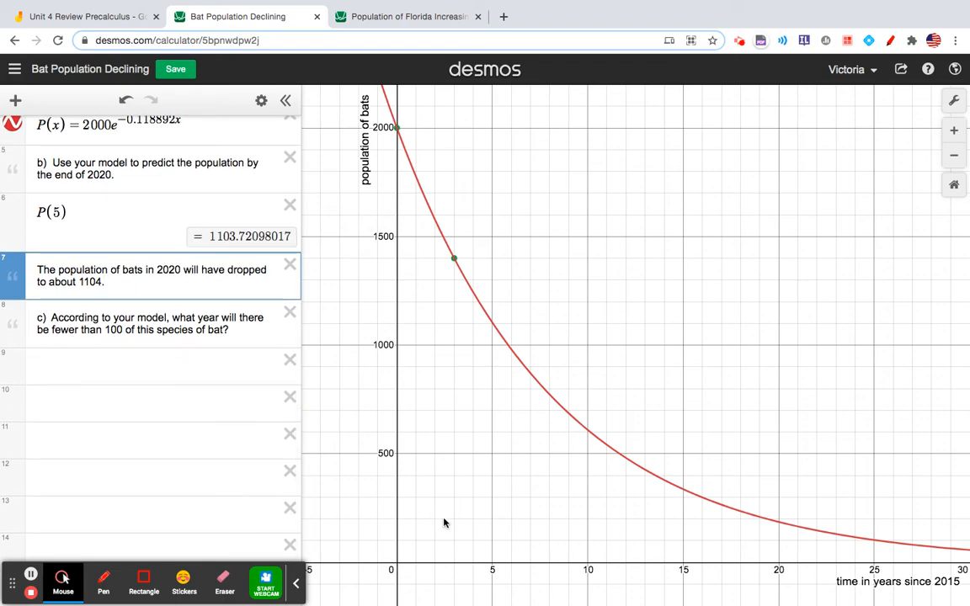
mouse_move(873, 549)
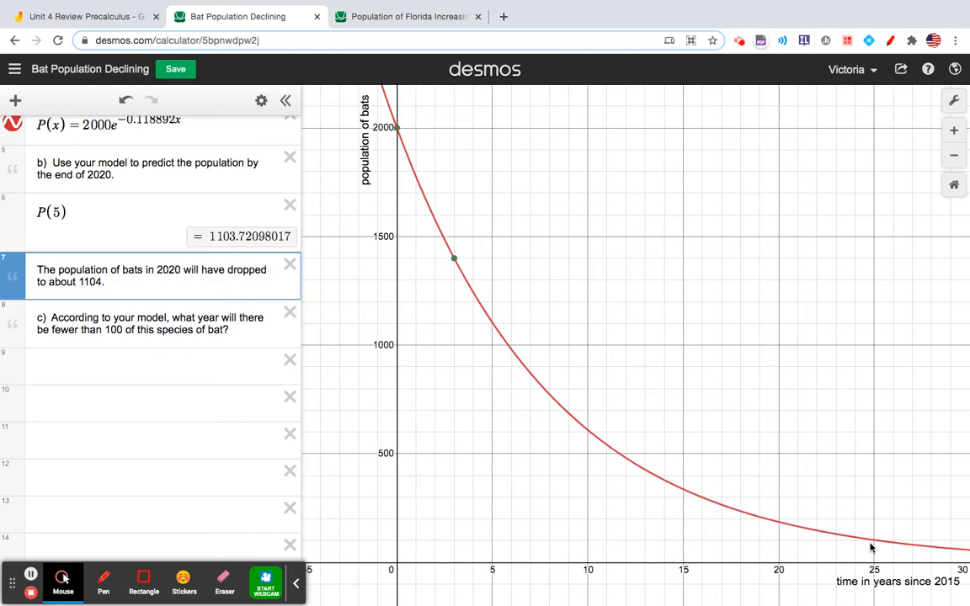
mouse_move(876, 545)
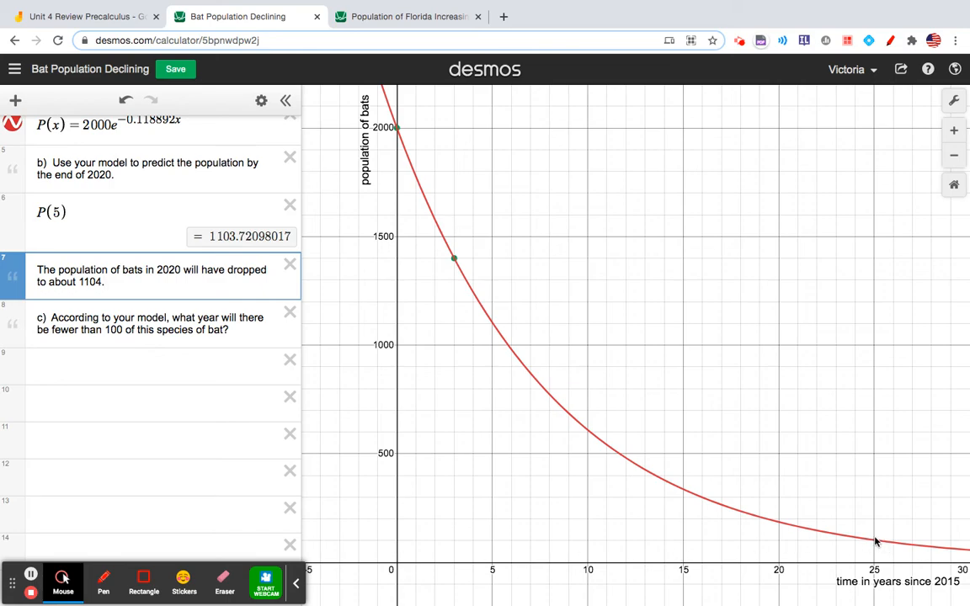
mouse_move(883, 553)
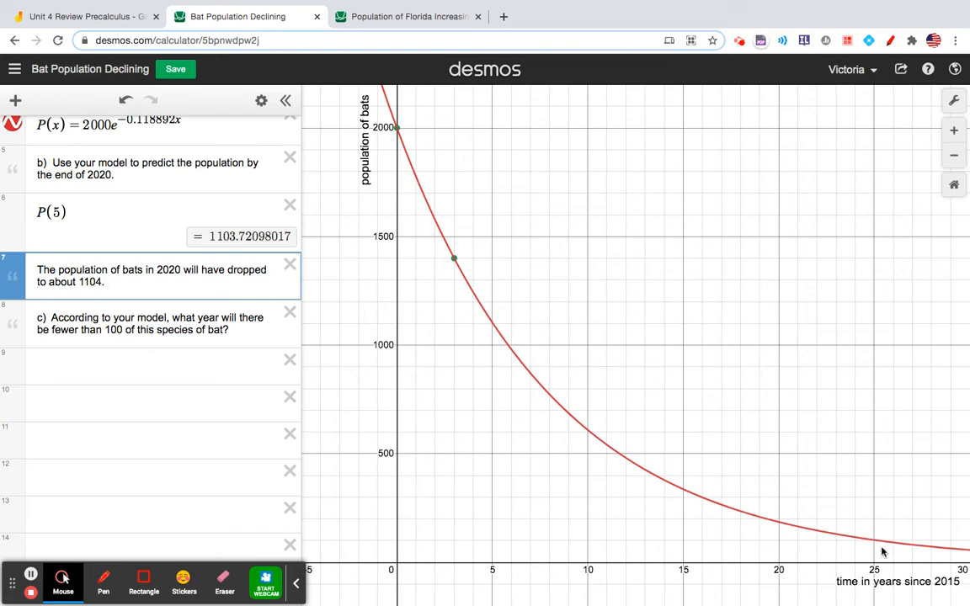
mouse_move(875, 546)
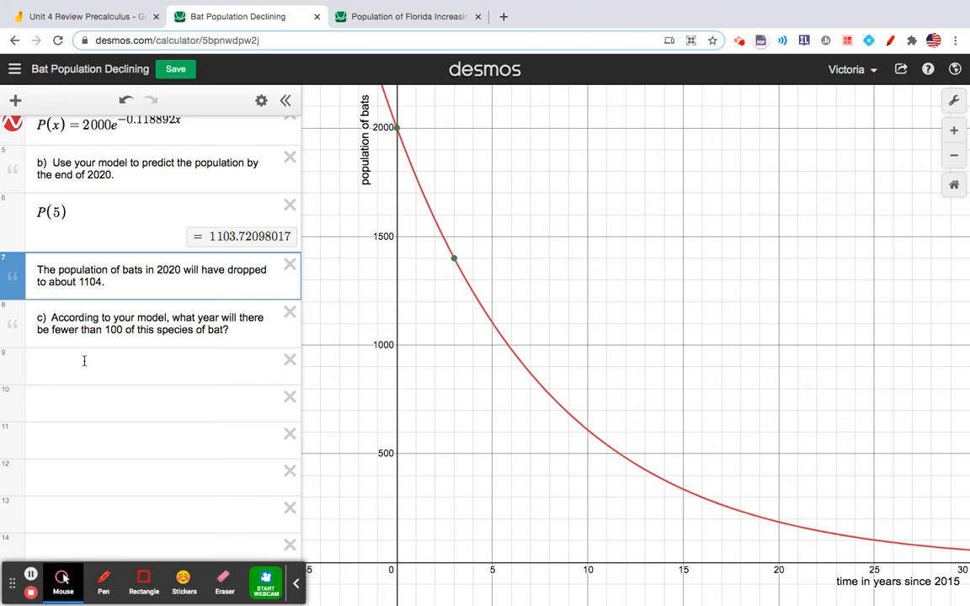
mouse_move(458, 463)
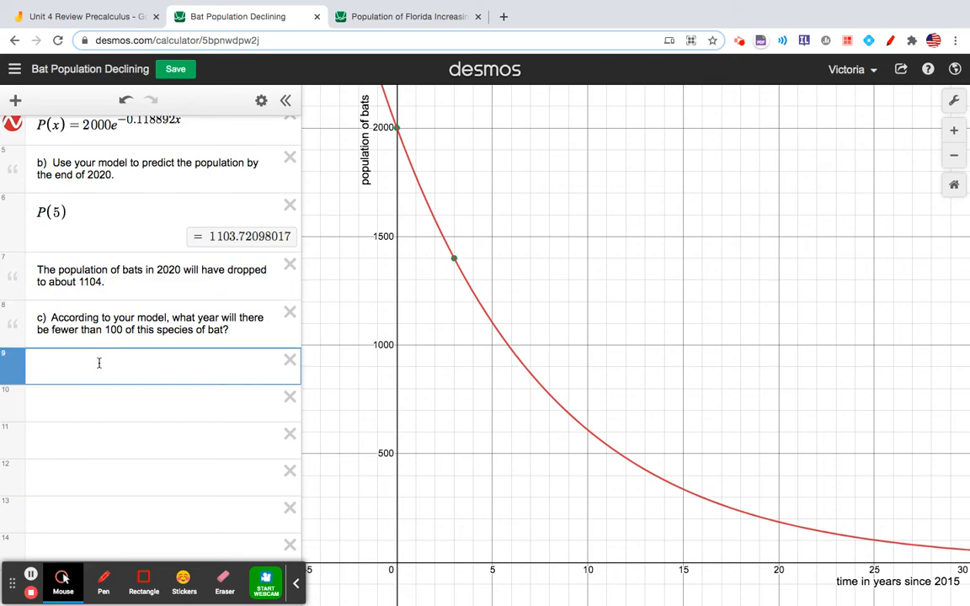
Graph the line y = 100 in green, meeting the decay curve at (25.197, 100)
type("y=100")
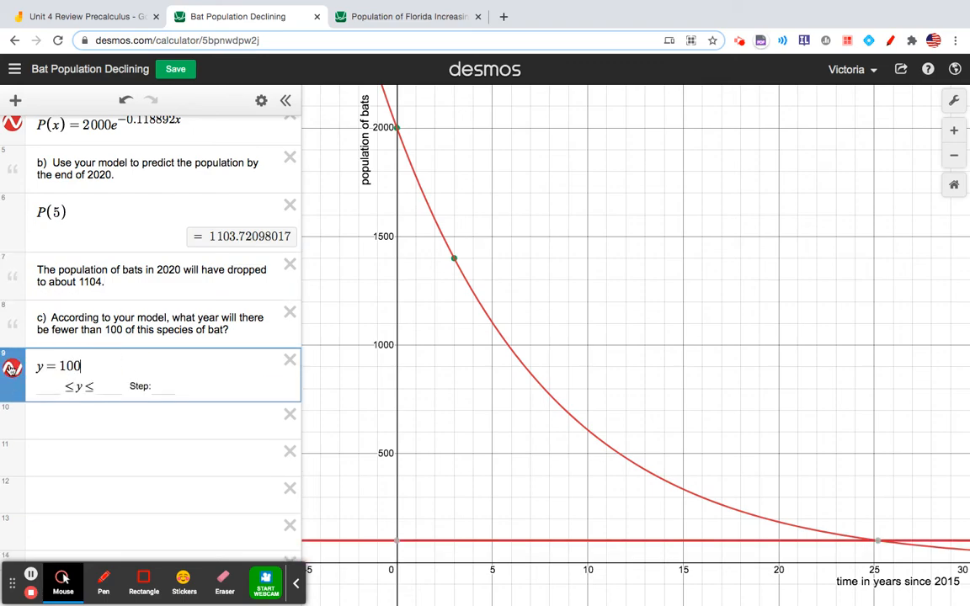
left_click(11, 368)
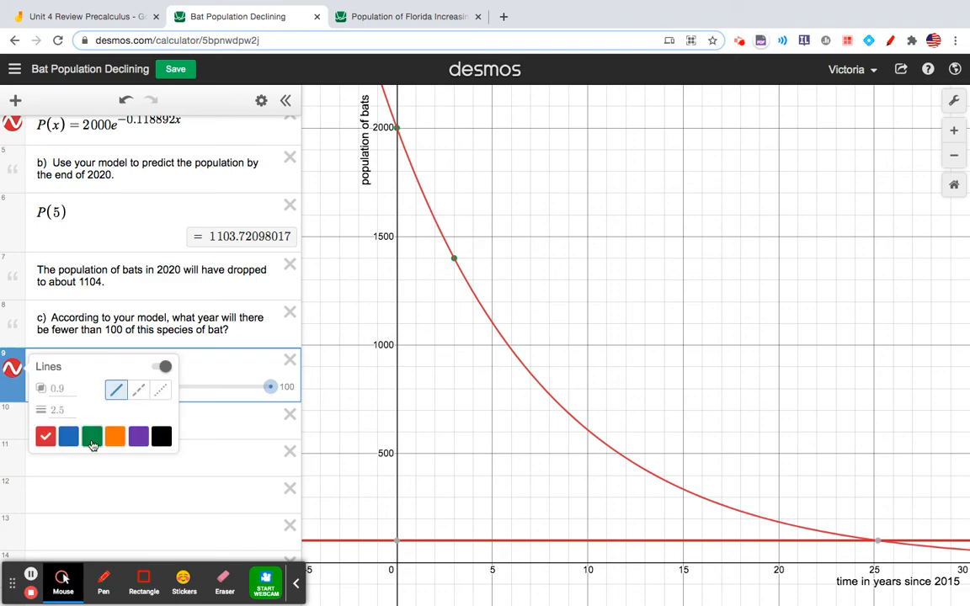
left_click(91, 436)
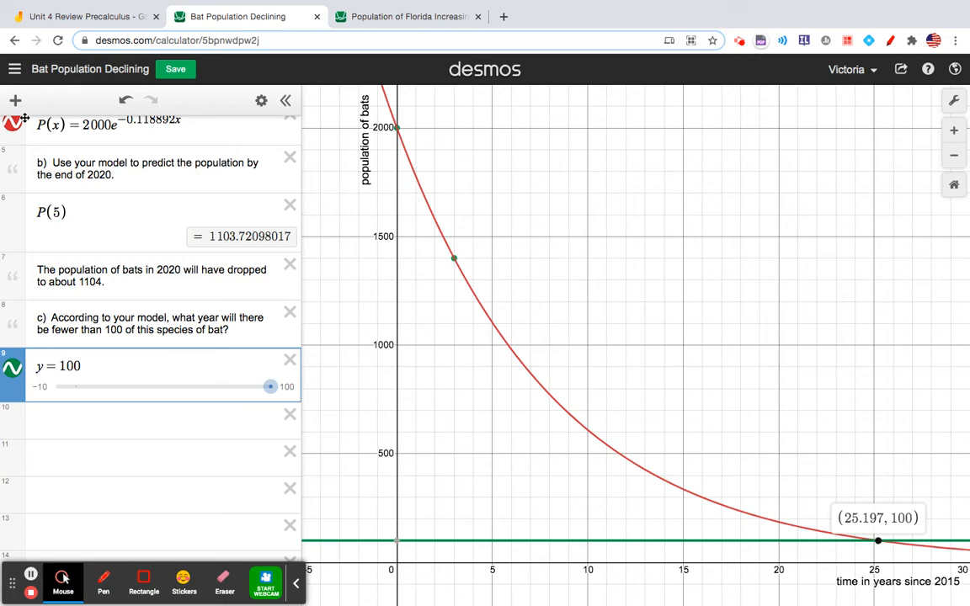
left_click(15, 101)
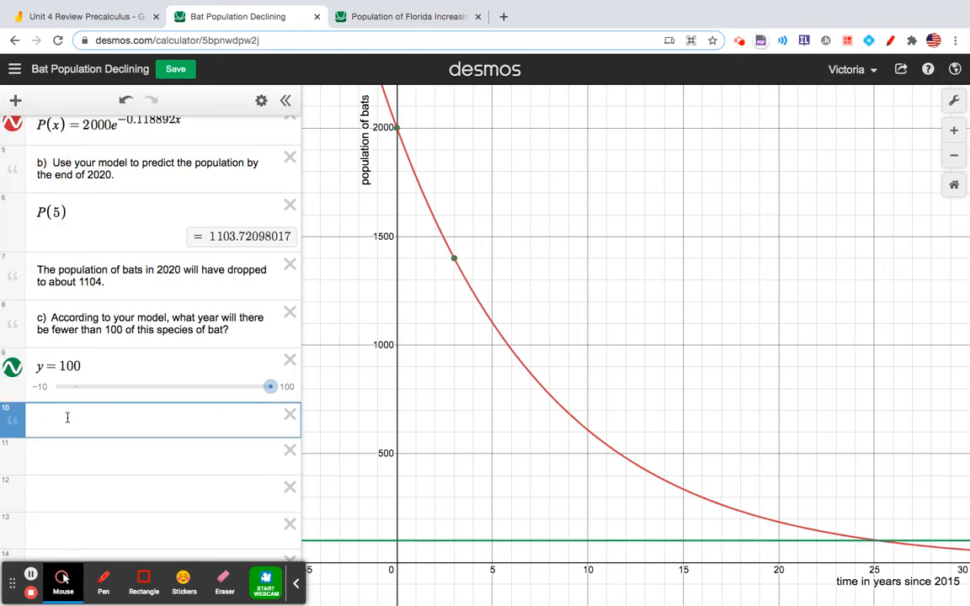
Write the note 'In 2040, 25 years after 2015, the population of bats will reduce to 100.'
type("2")
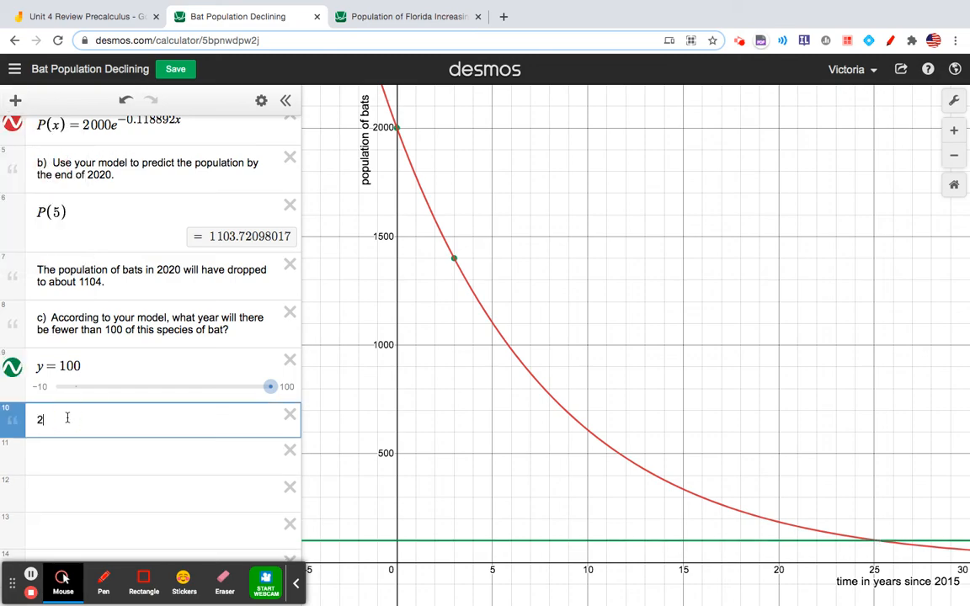
key("backspace")
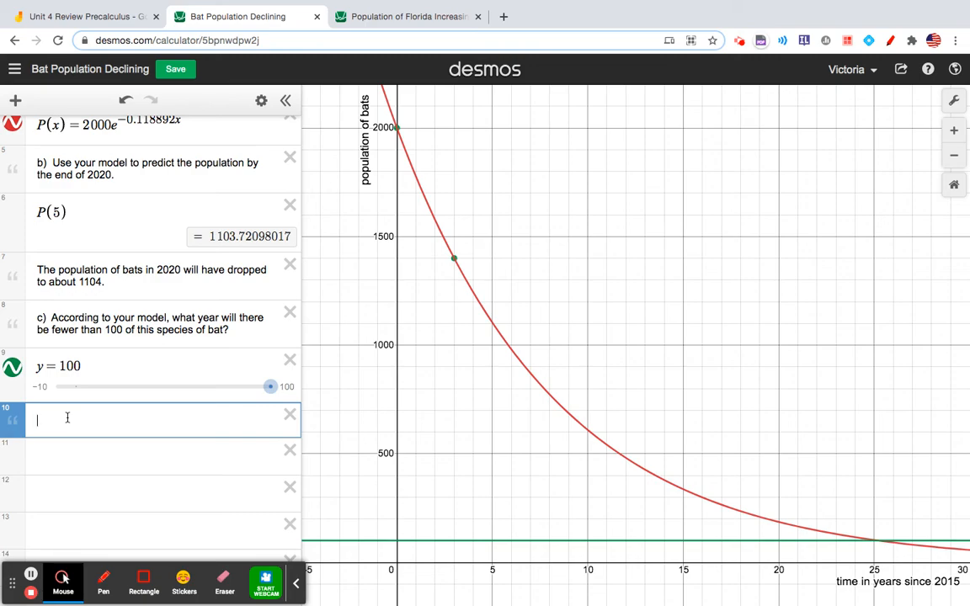
type("ln")
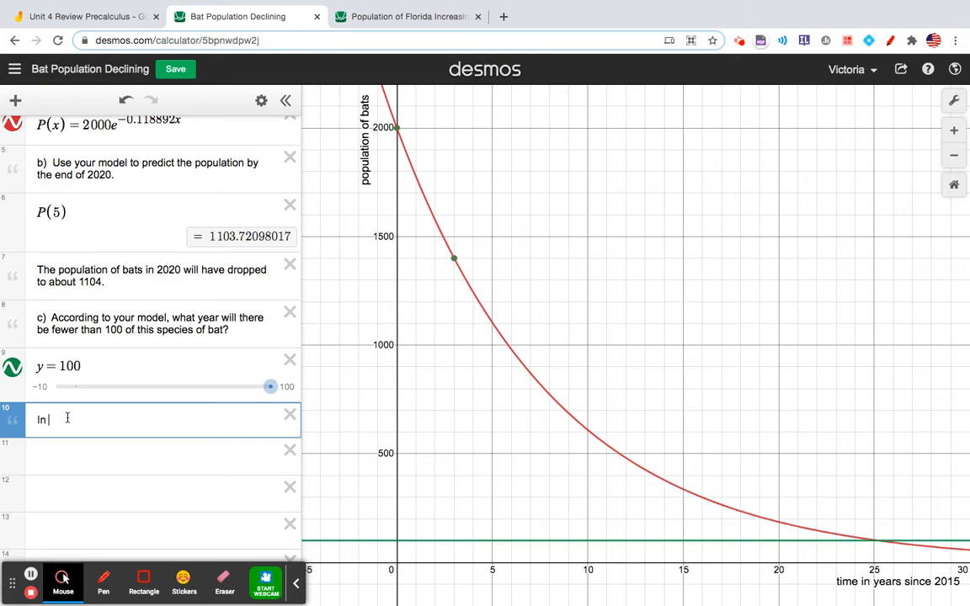
type("2040")
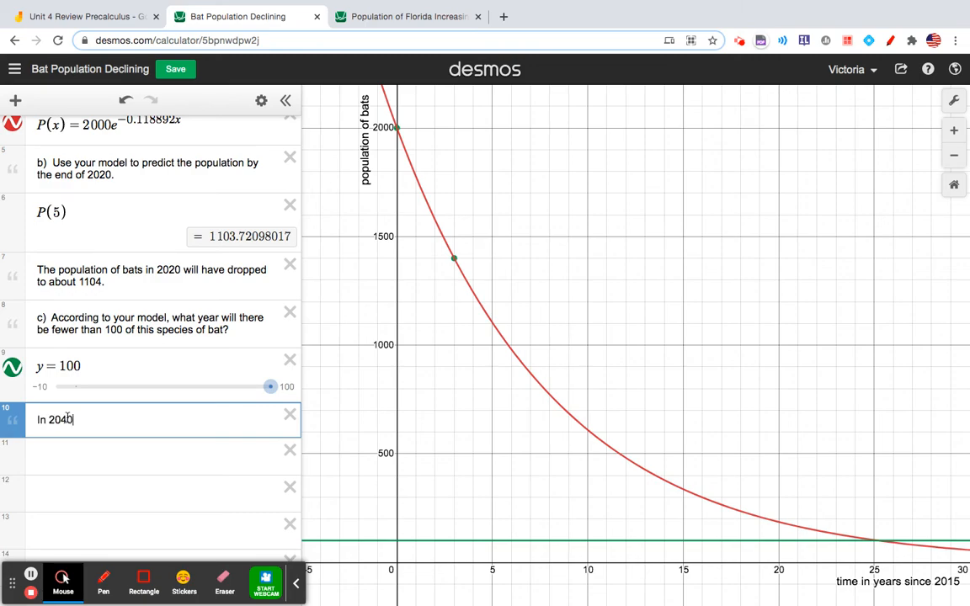
type(",")
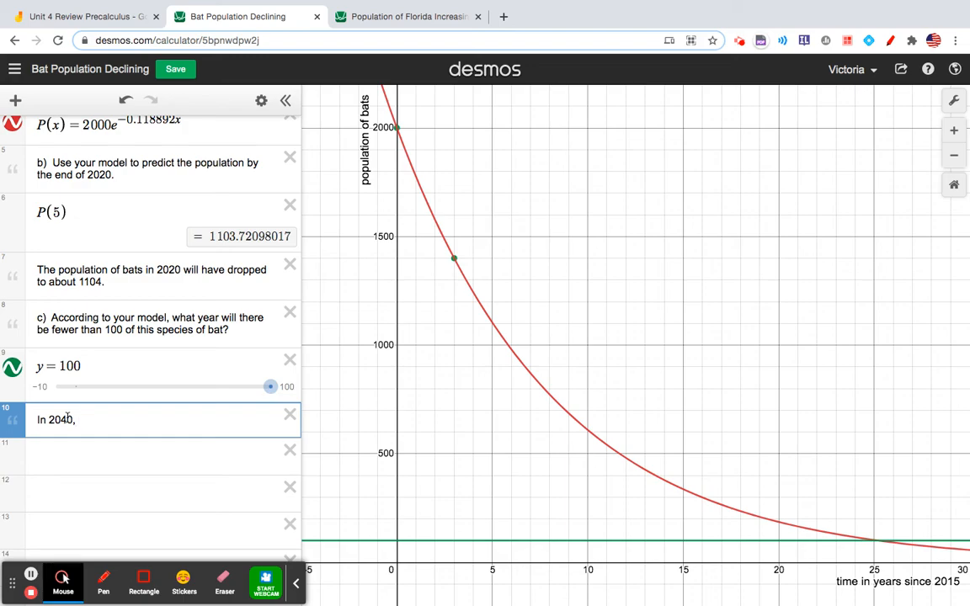
type("25.")
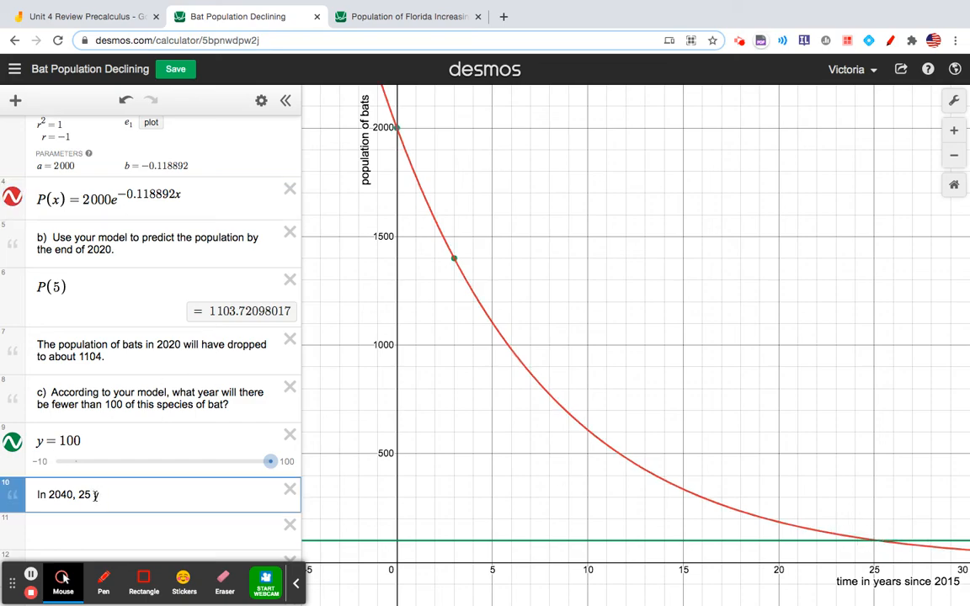
type("ears after 2015,")
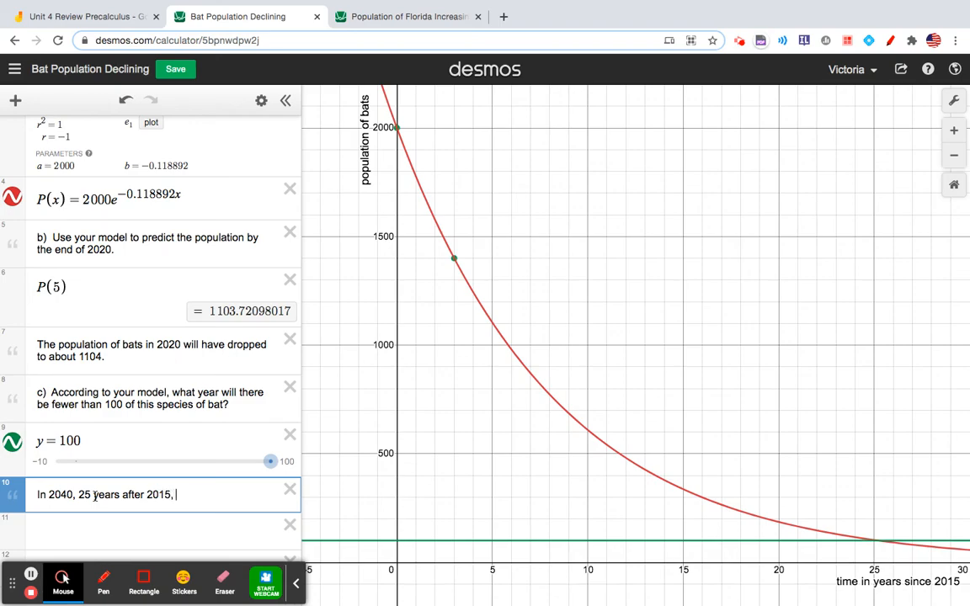
type("the population of bats")
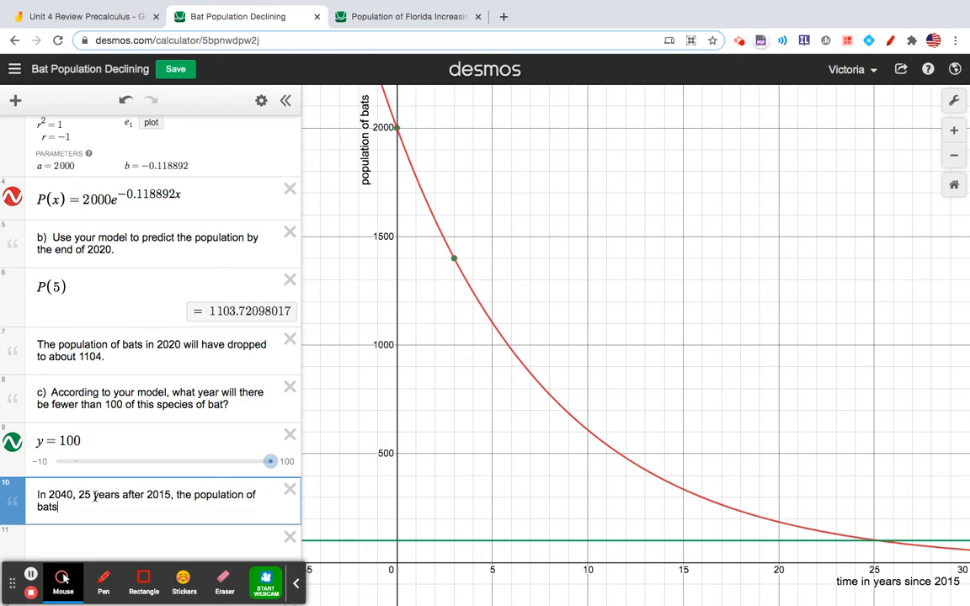
type("will reduce to")
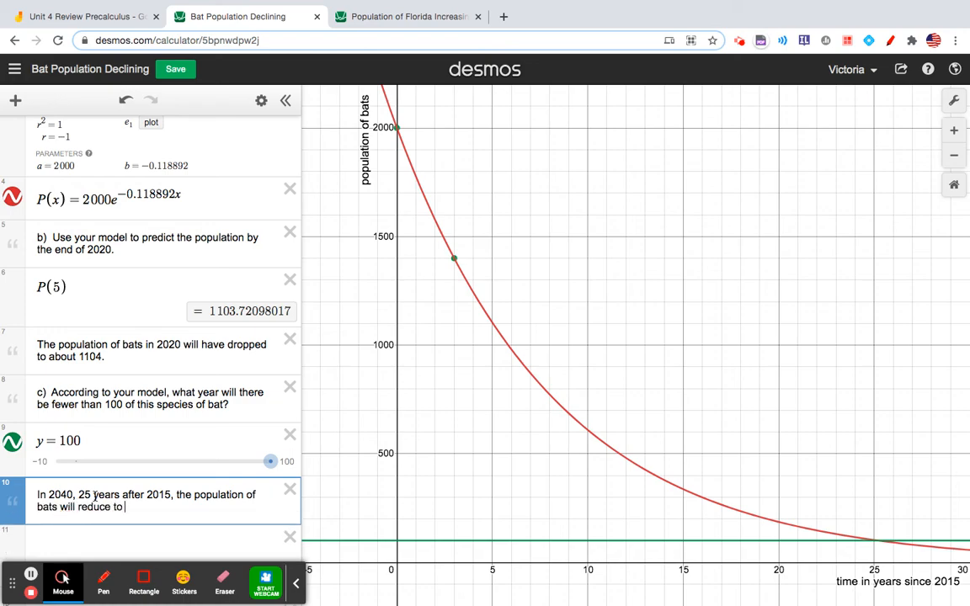
type("100.")
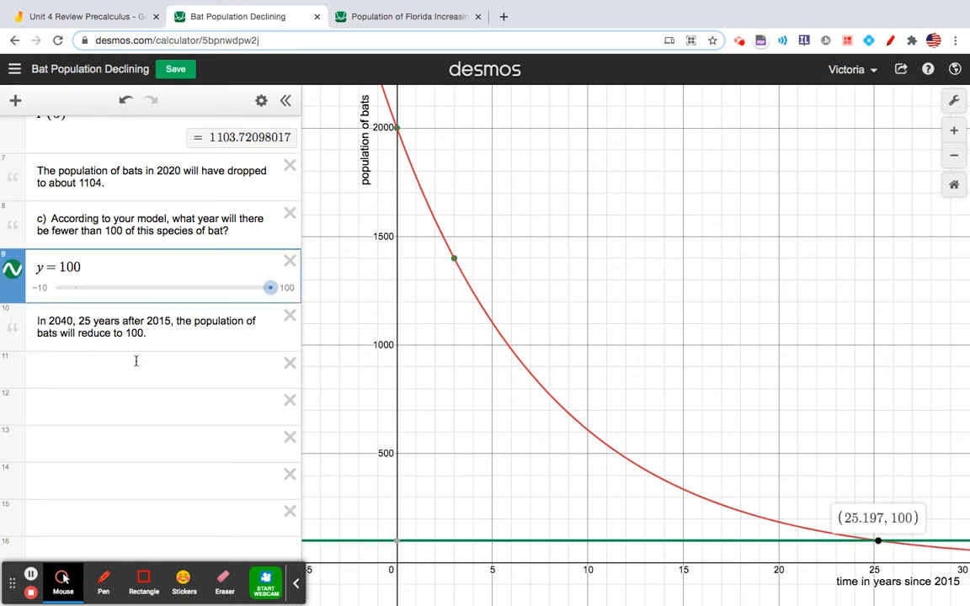
left_click(160, 370)
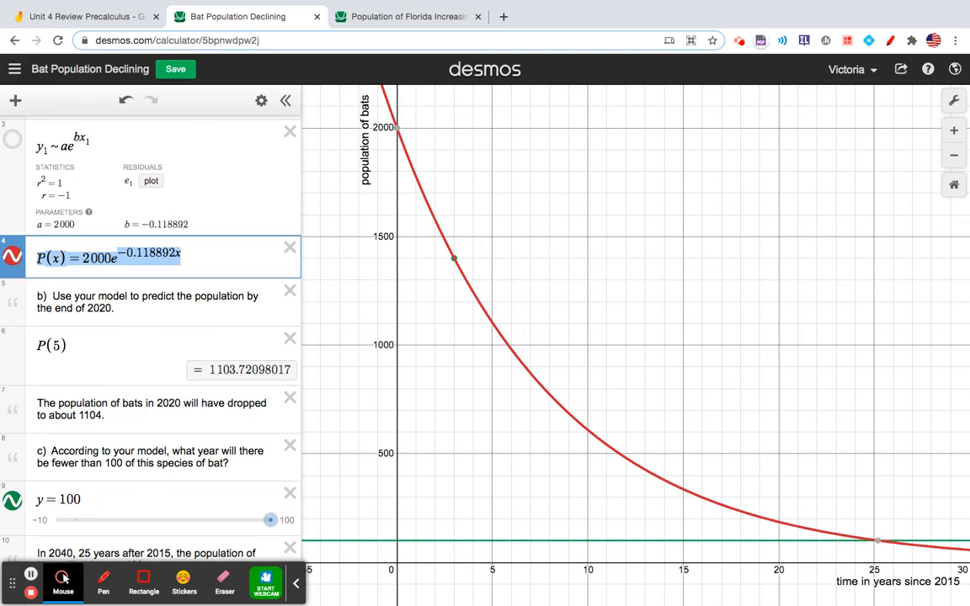
Paste P(x)=2000e^(-0.118892x) and rewrite a copy as 100 = 2000e^(-0.118892x)
scroll("down", 3)
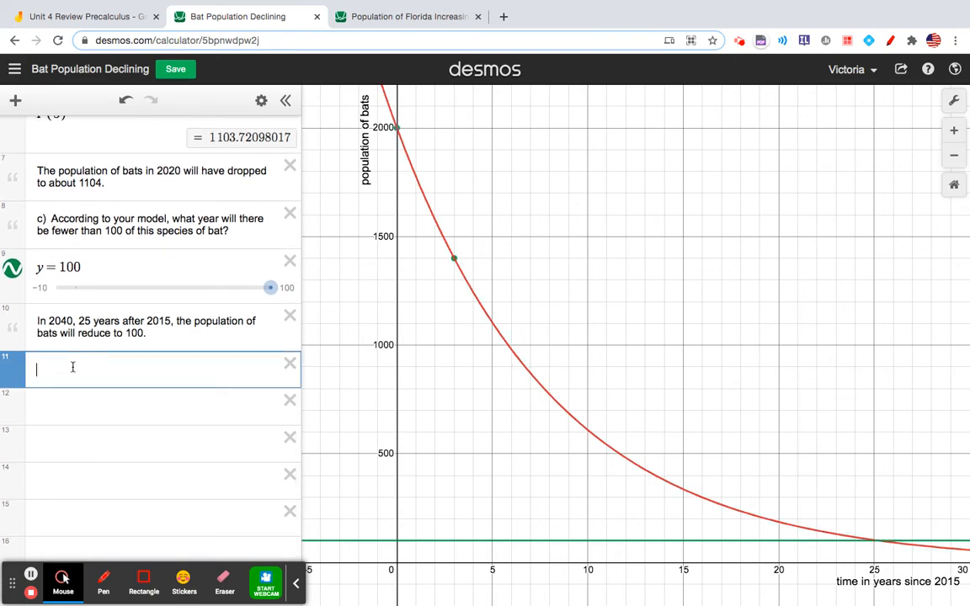
type("P(x)=2000e^-0.118892x")
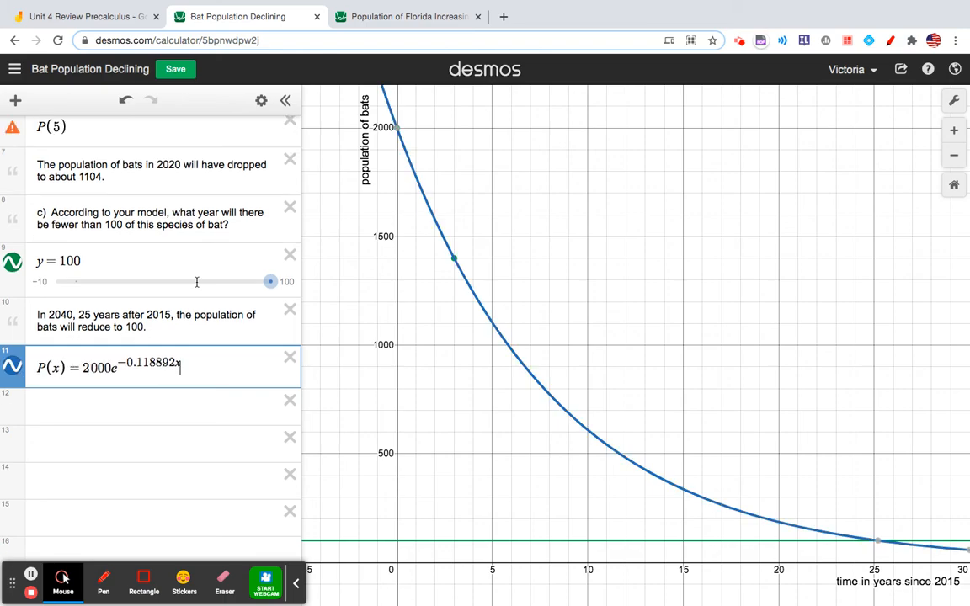
mouse_move(835, 507)
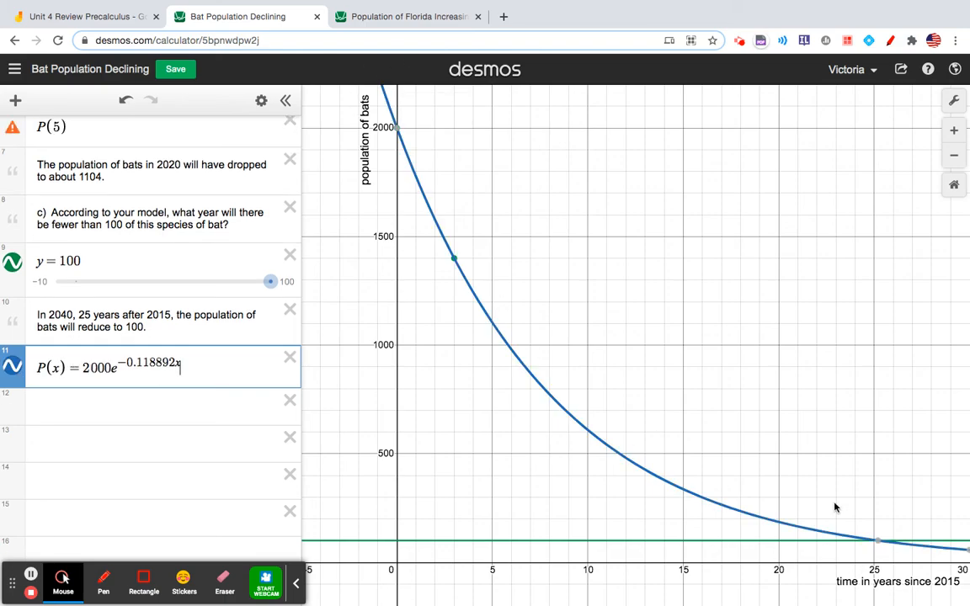
left_click(52, 367)
type("100")
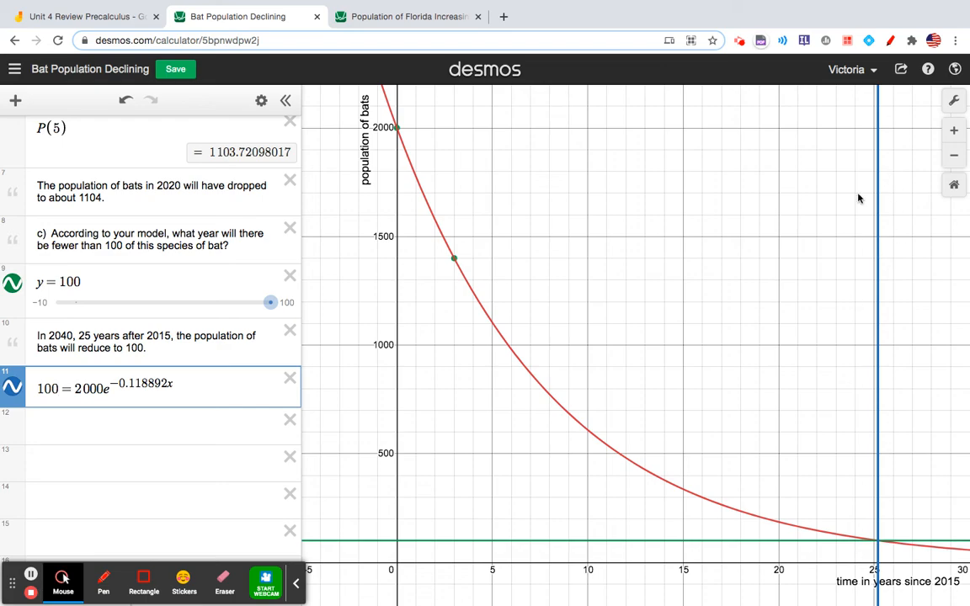
mouse_move(881, 549)
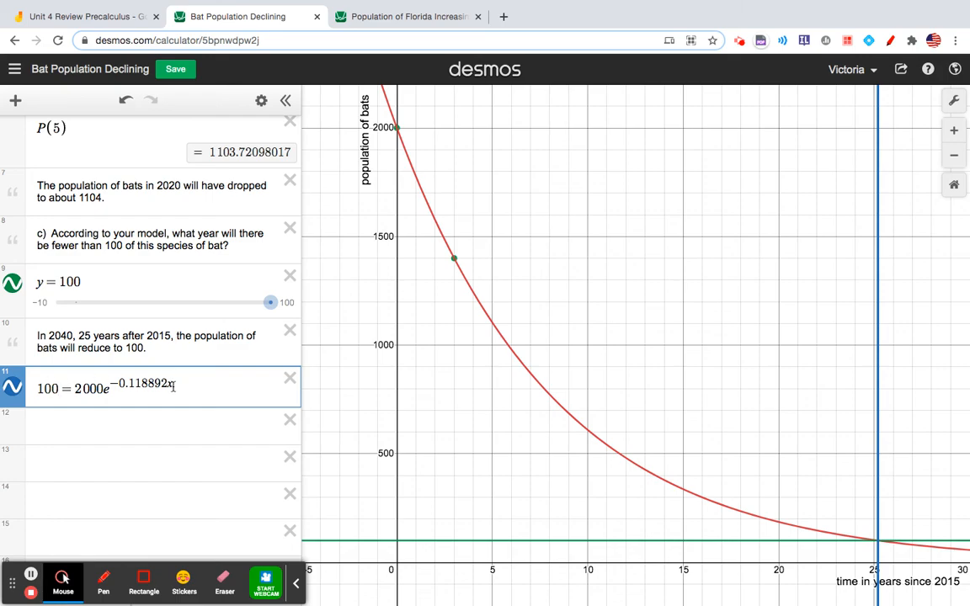
mouse_move(853, 583)
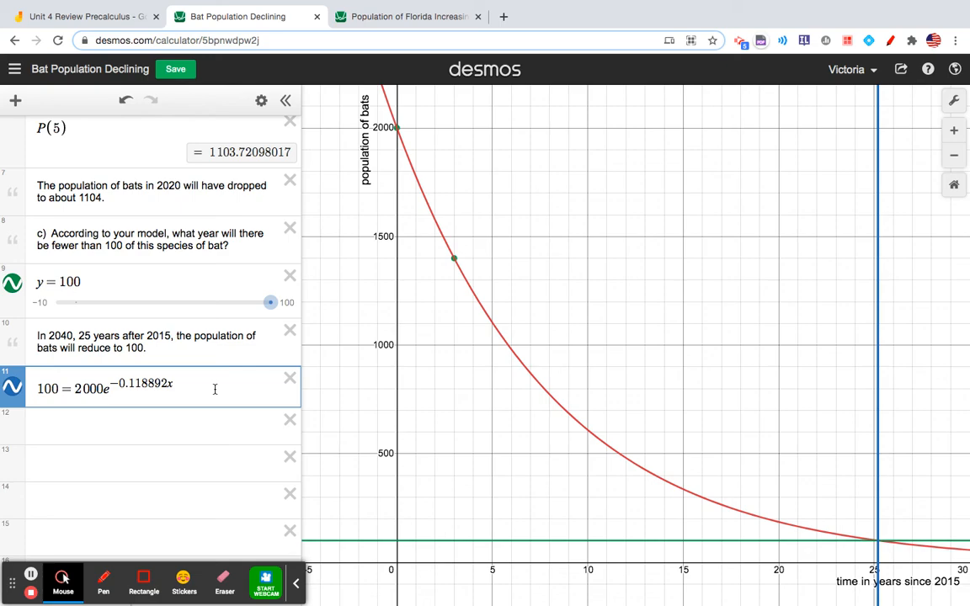
double_click(99, 389)
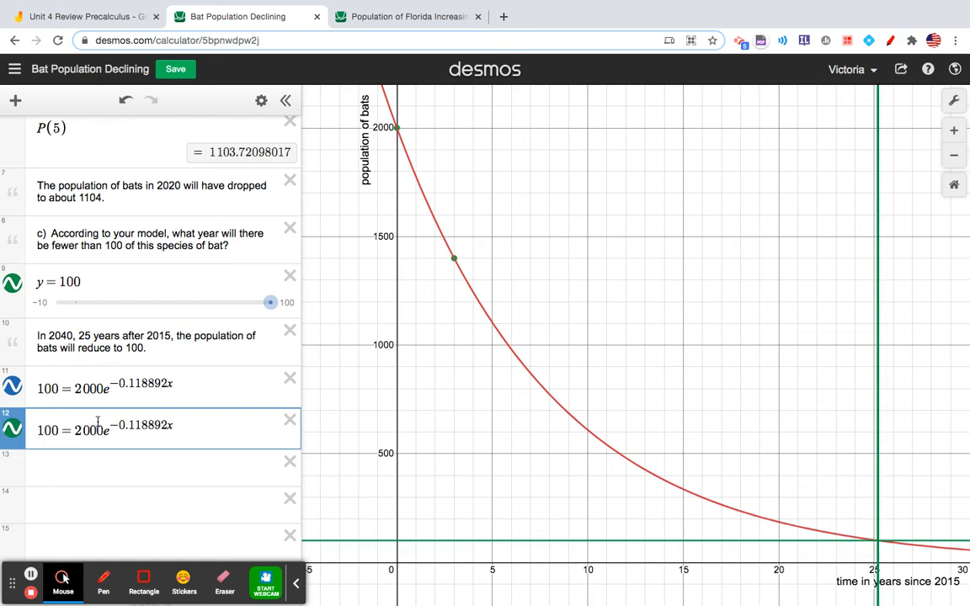
scroll("down", 3)
type("P(x)")
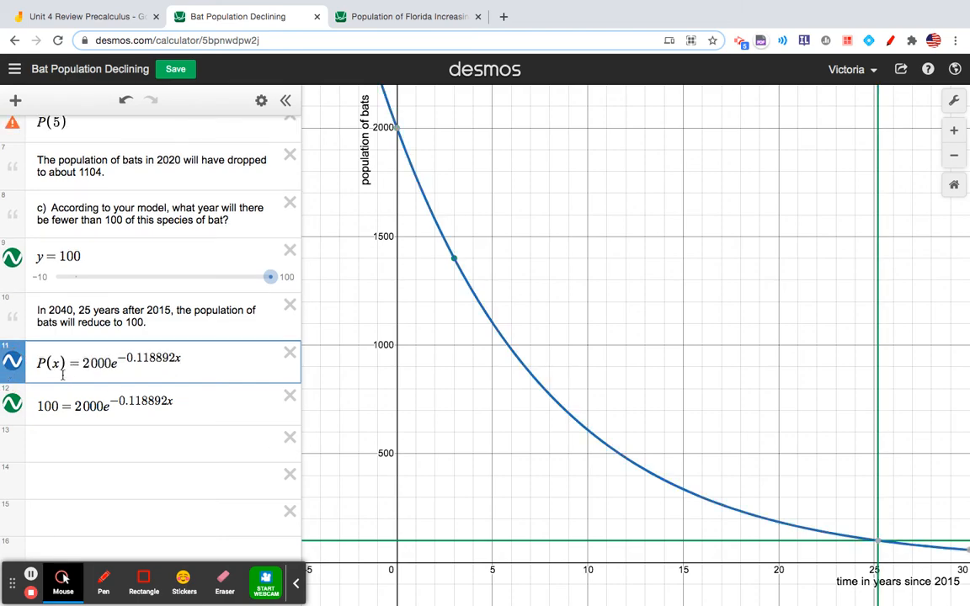
Divide both sides by 2000 and take logs: ln(100/2000) = ln(e^(-0.118892x))
left_click(68, 406)
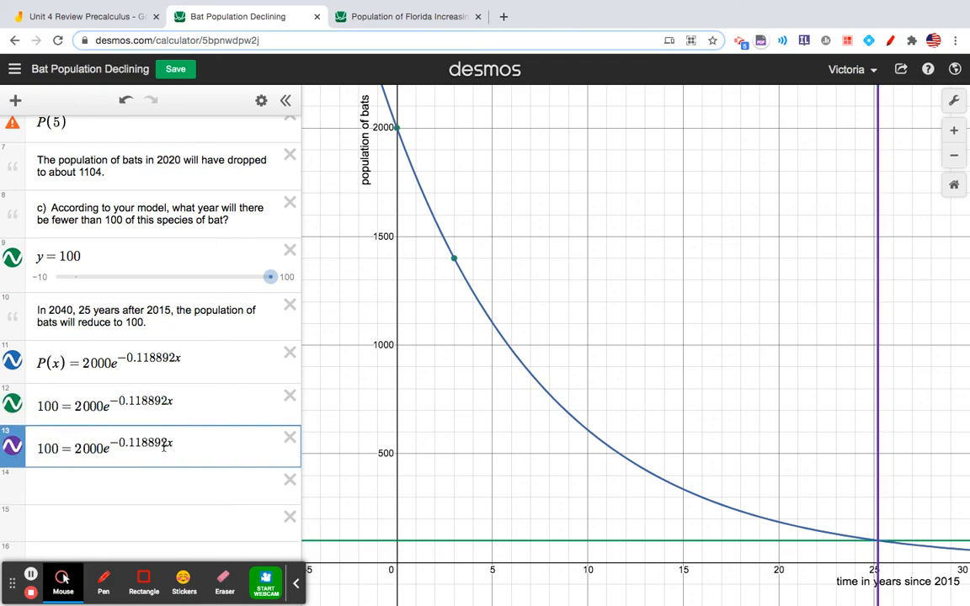
double_click(88, 448)
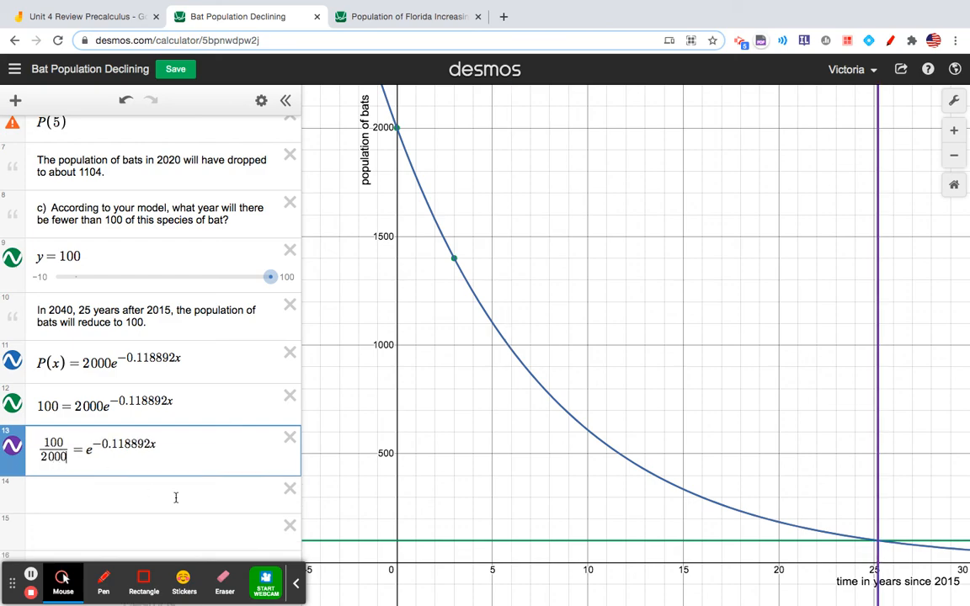
mouse_move(146, 438)
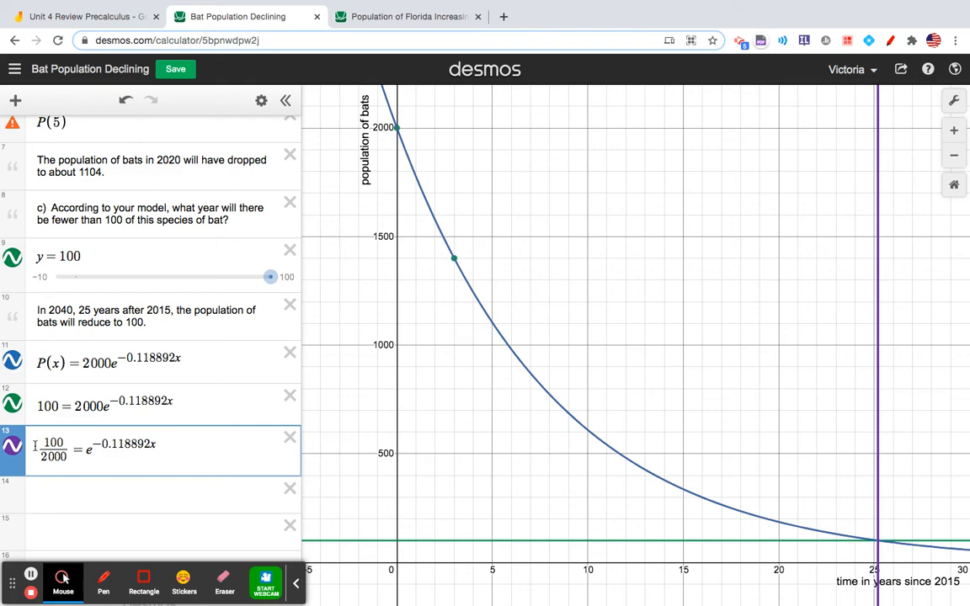
type("ln(")
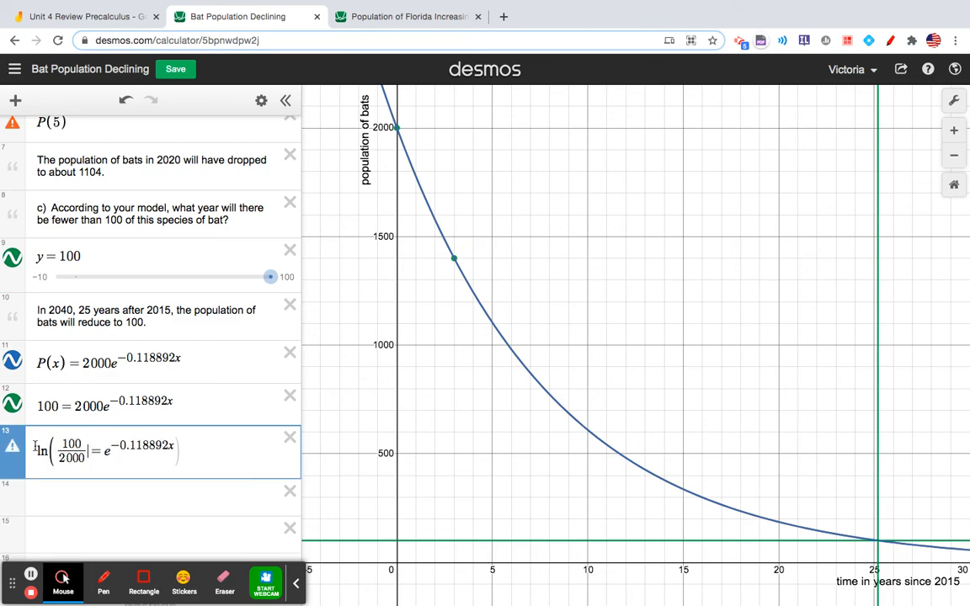
left_click(114, 451)
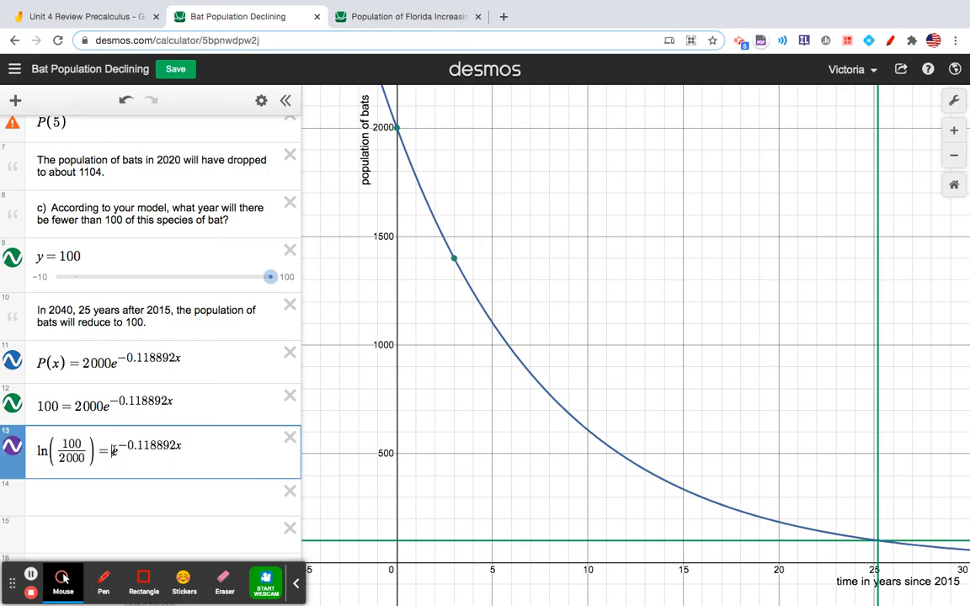
type("ln(")
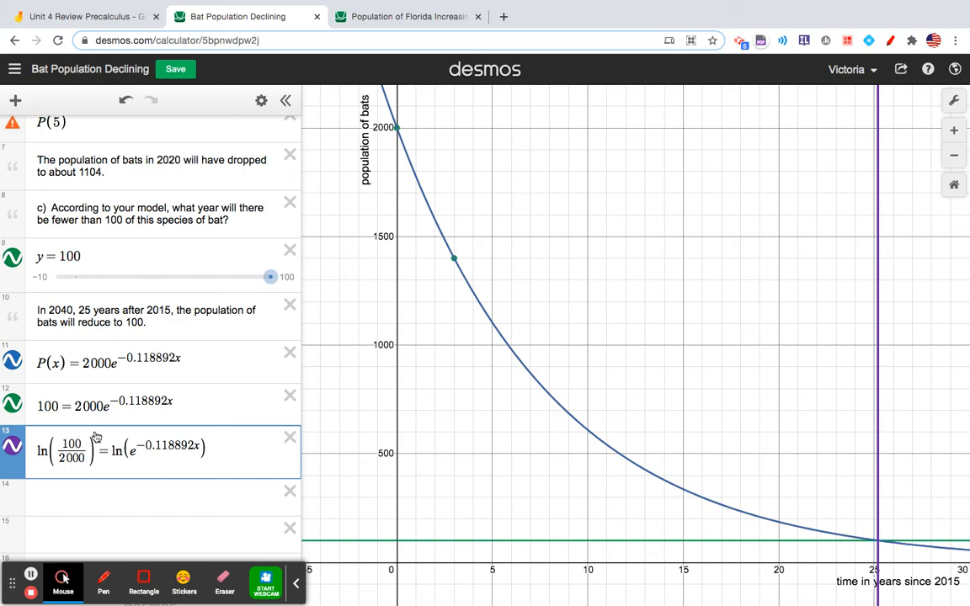
double_click(168, 445)
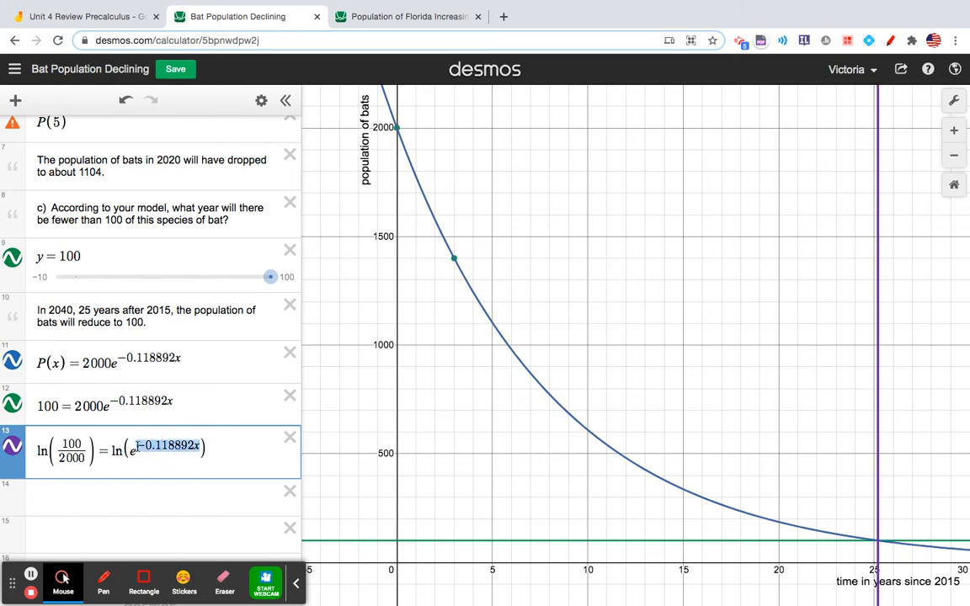
left_click(91, 495)
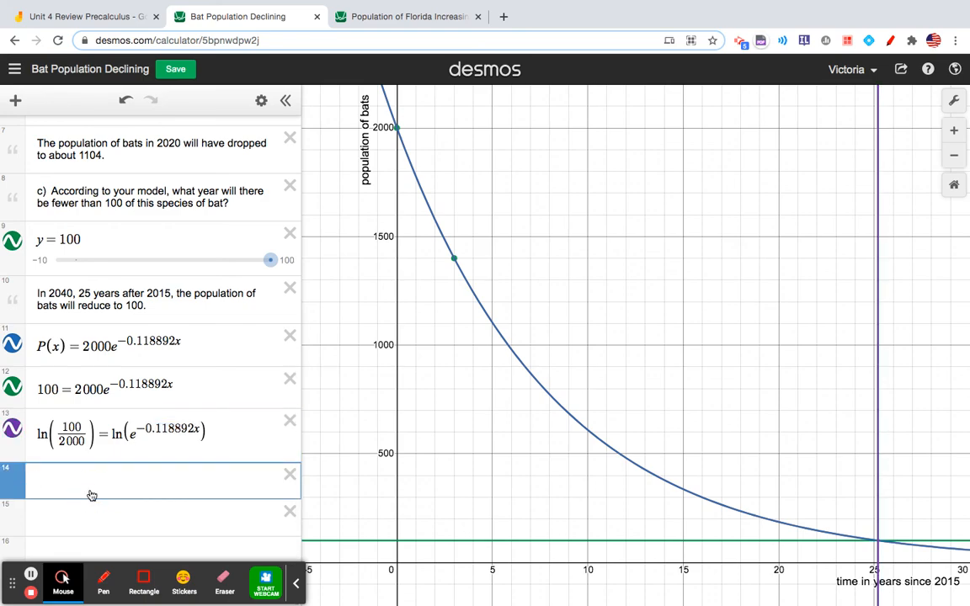
Write the step -0.118892x = and reword the note to begin 'In the year 2040'
type("-0.118892x =")
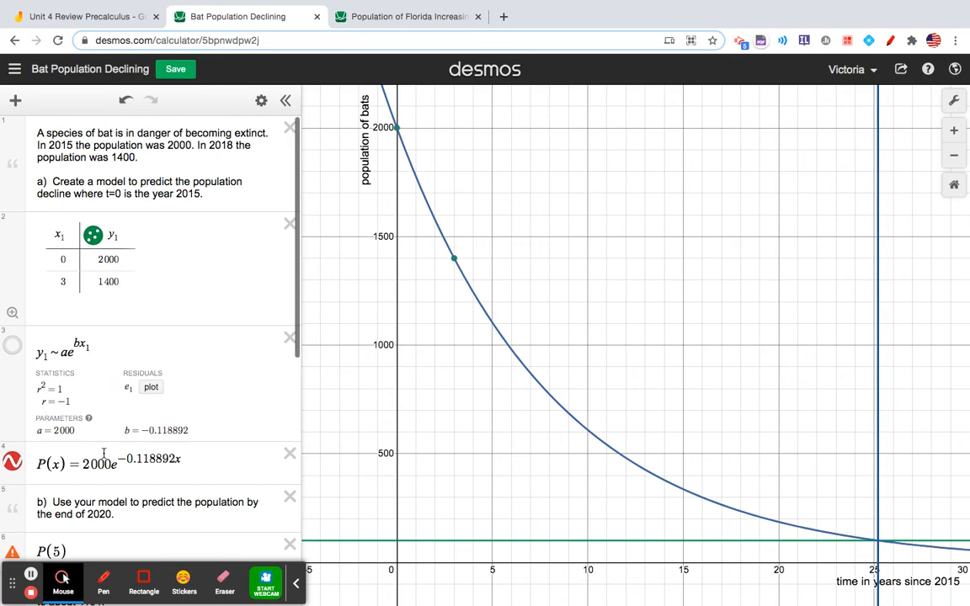
scroll("down", 3)
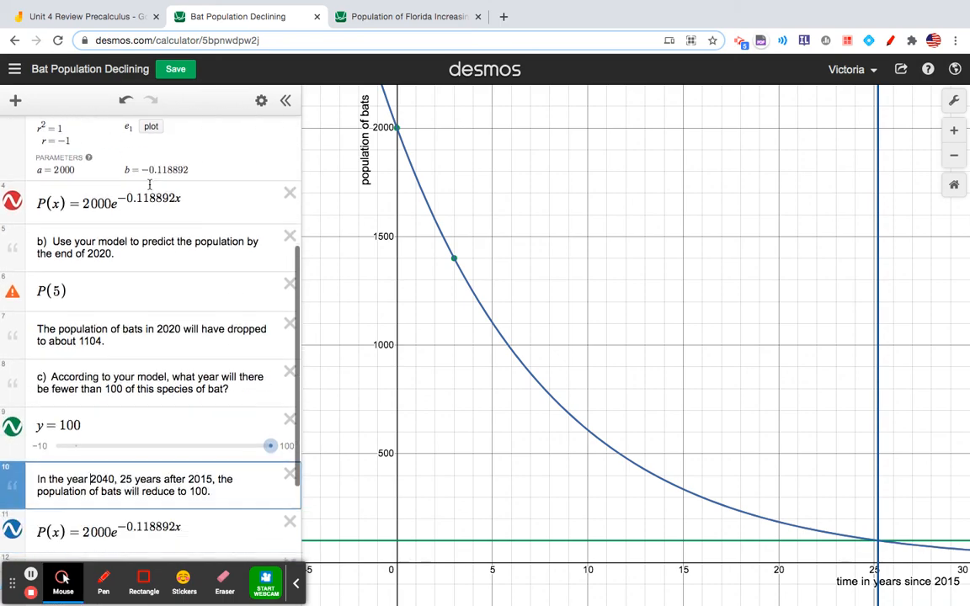